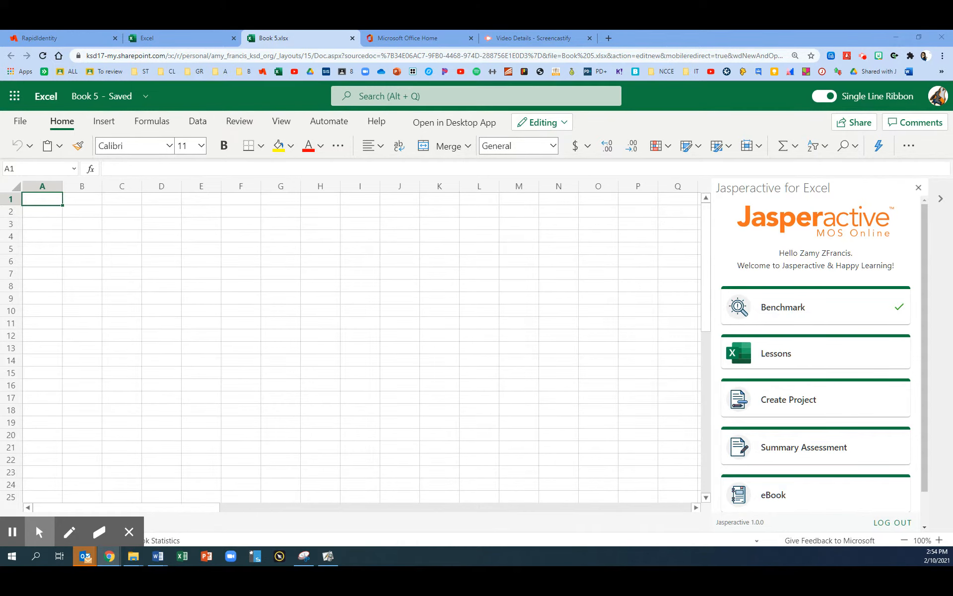
Return to the blank Book 5 workbook and show the More options commands list.
left_click(436, 205)
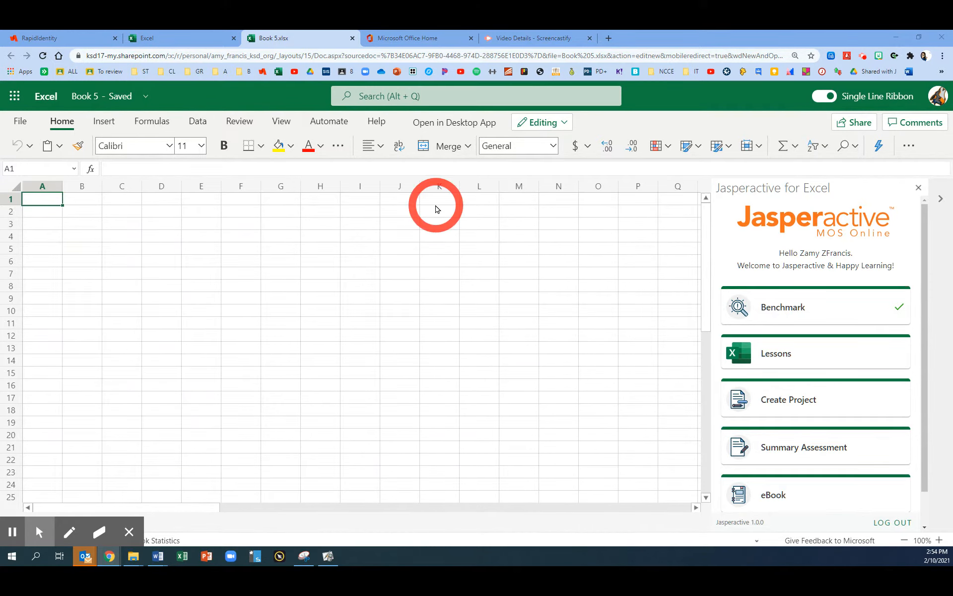
left_click(38, 37)
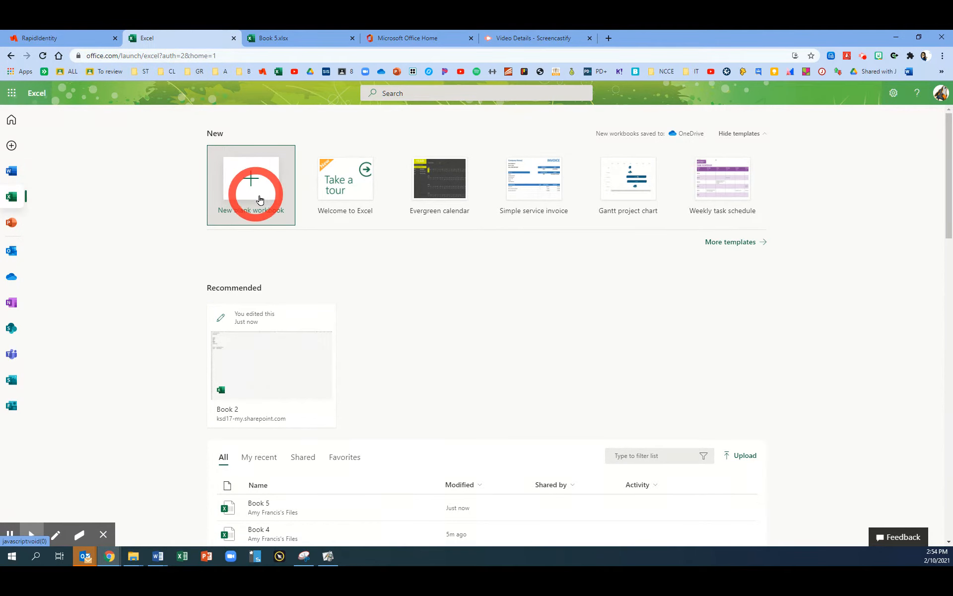
left_click(250, 185)
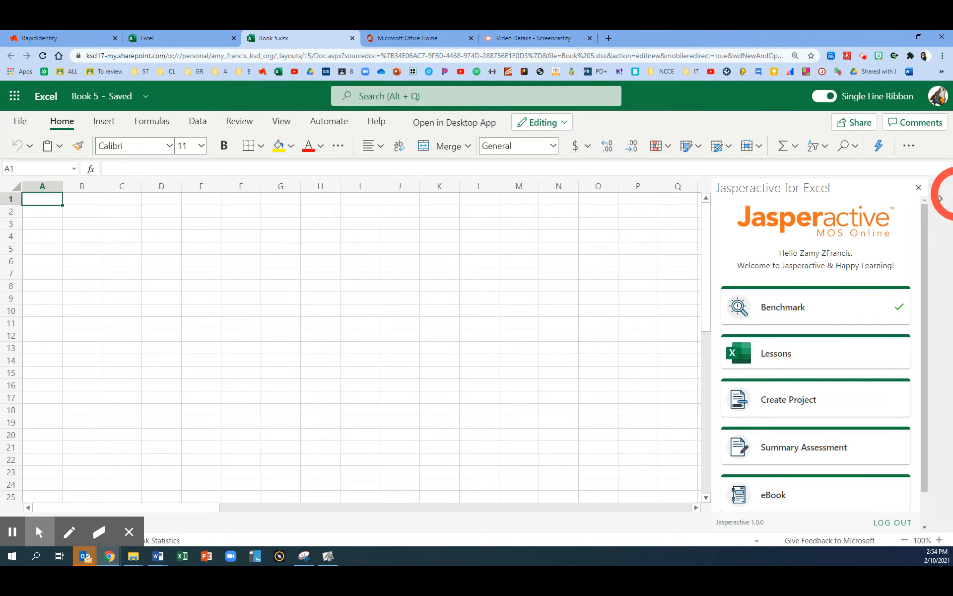
left_click(908, 146)
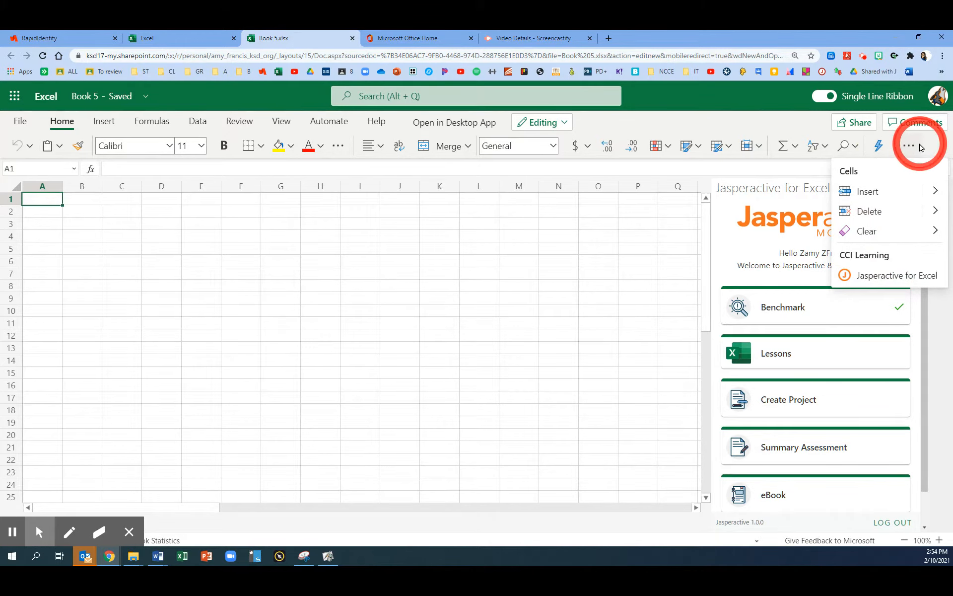
Start the Manage Worksheets and Workbooks lesson and open 'Learn to find and replace data'.
left_click(775, 353)
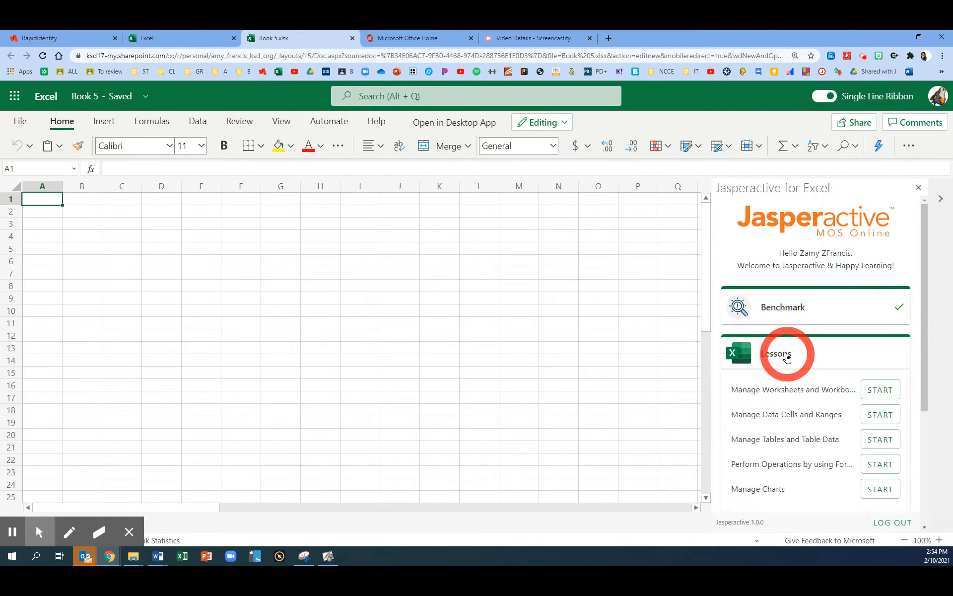
mouse_move(740, 394)
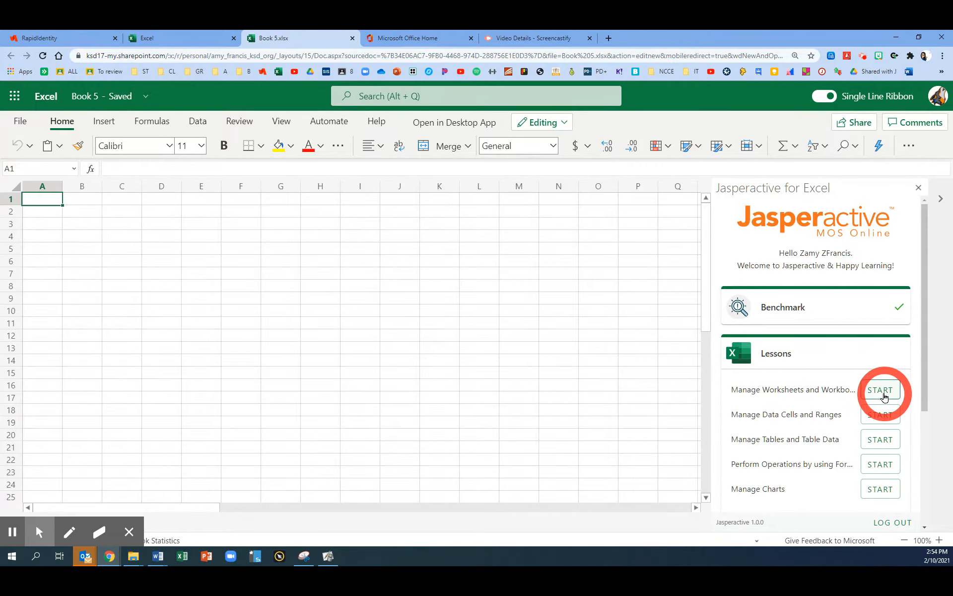
left_click(880, 390)
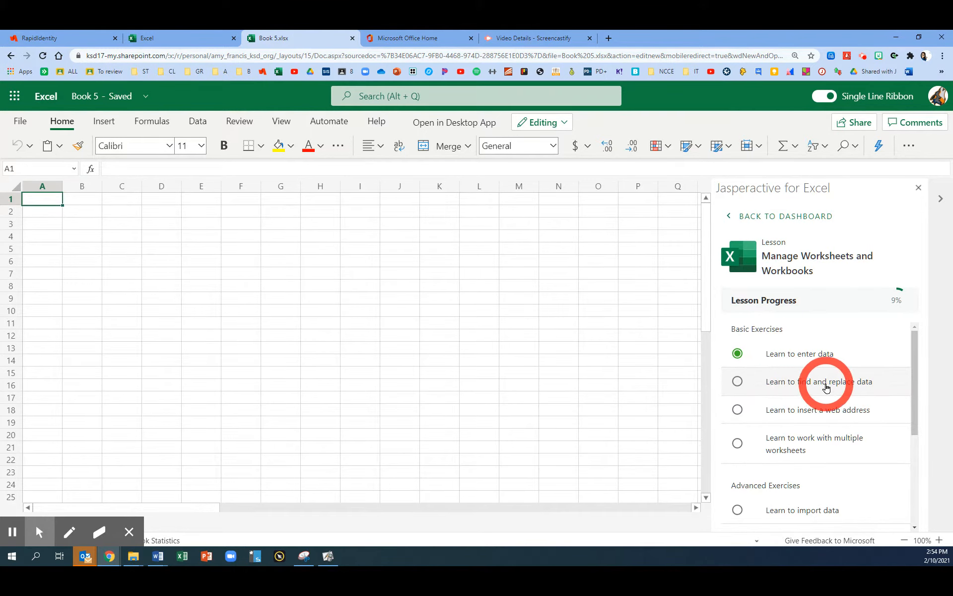
left_click(819, 381)
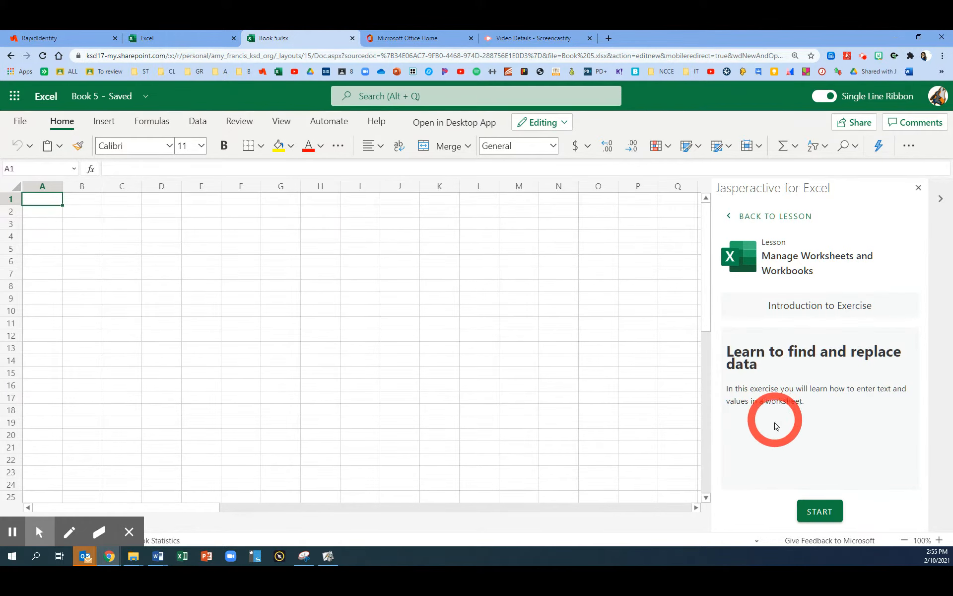
mouse_move(771, 459)
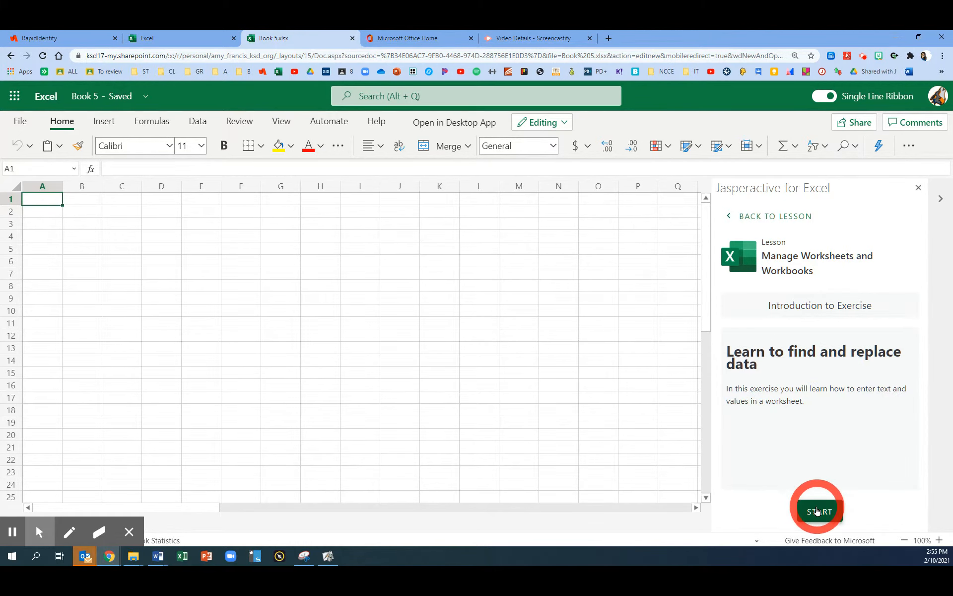
Start the exercise to load the country list and show the Find & Select menu.
left_click(817, 511)
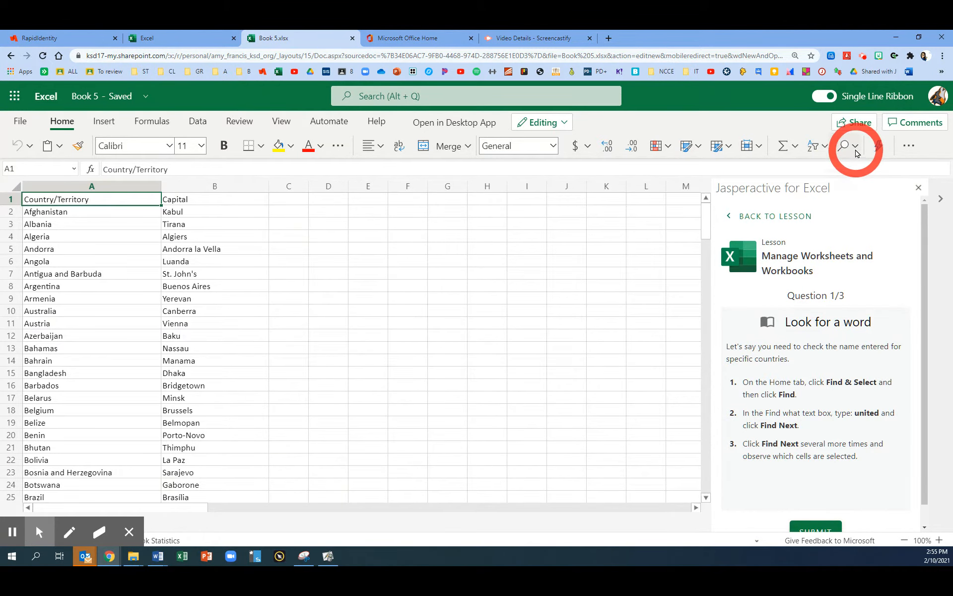
mouse_move(844, 146)
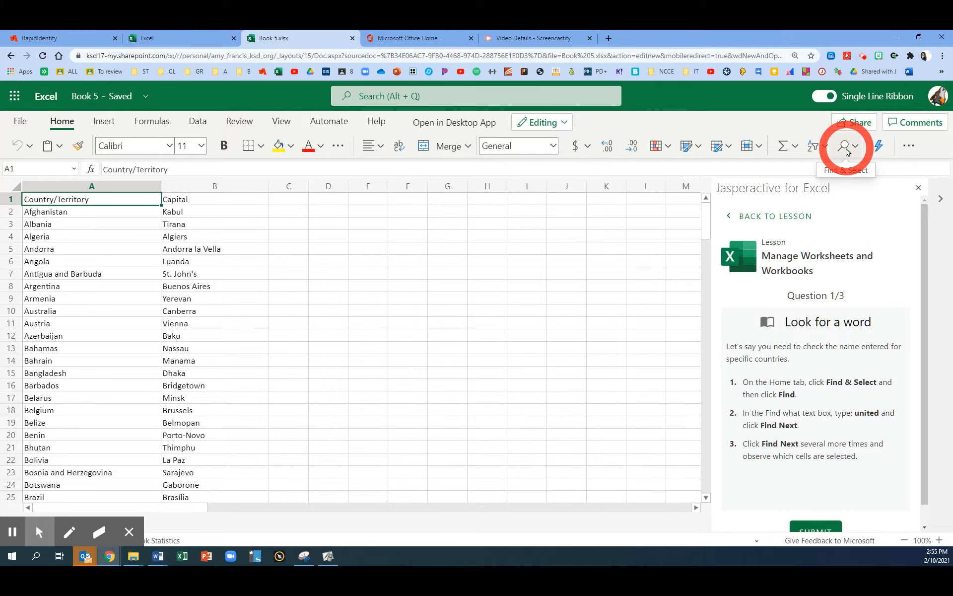
left_click(845, 146)
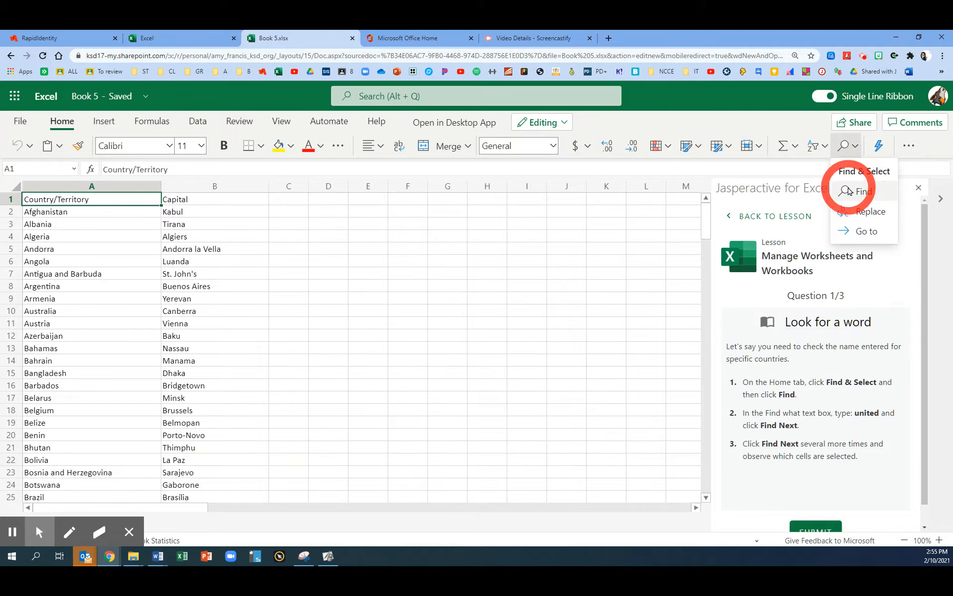
Find 'united', stepping through matches from United Arab Emirates to United States.
left_click(862, 192)
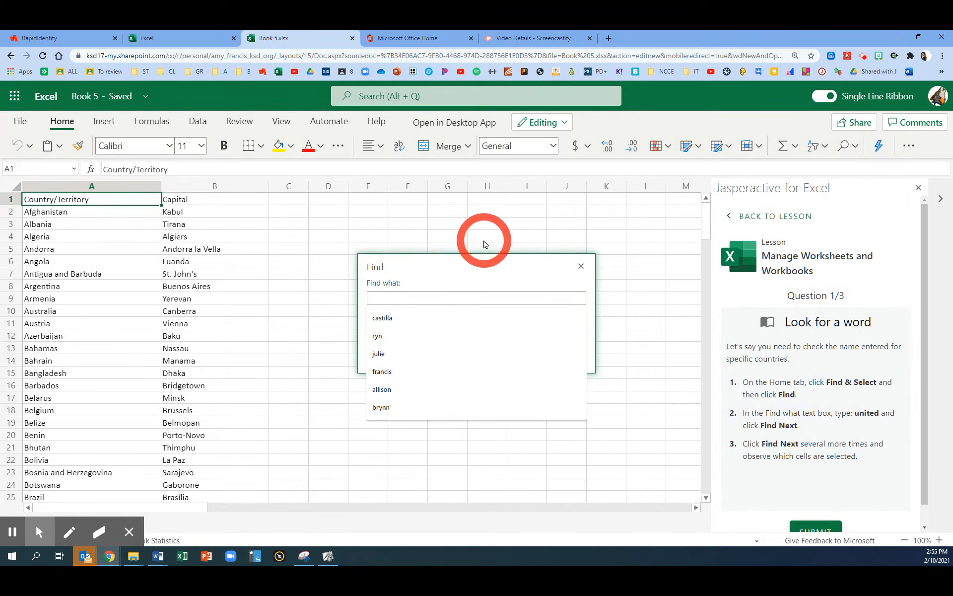
type("united")
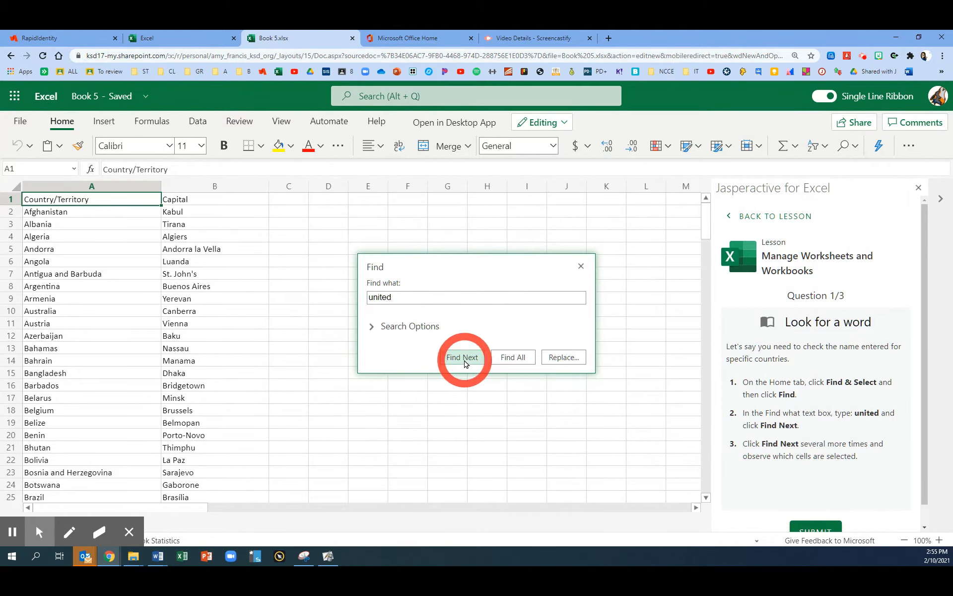
left_click(462, 357)
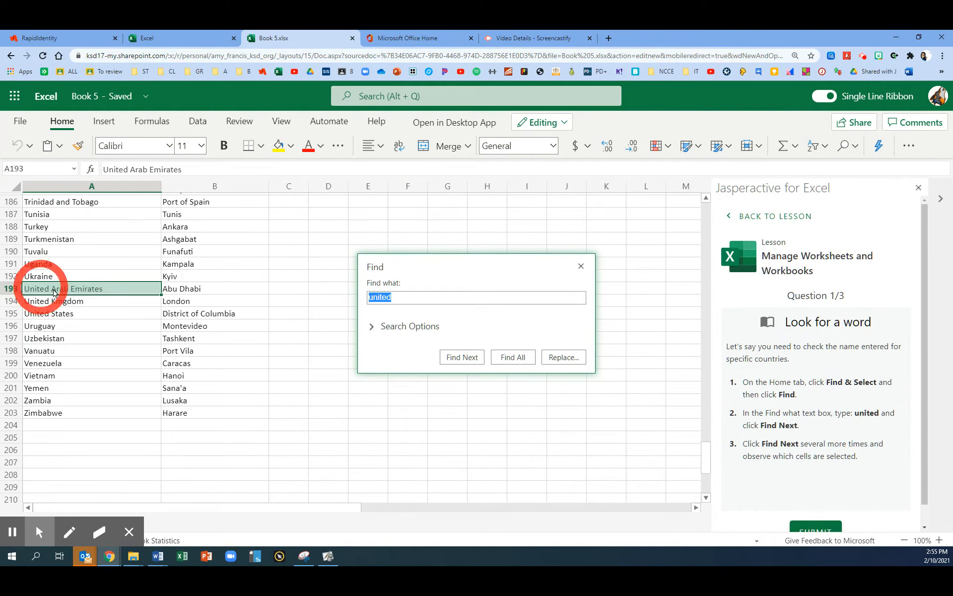
left_click(461, 357)
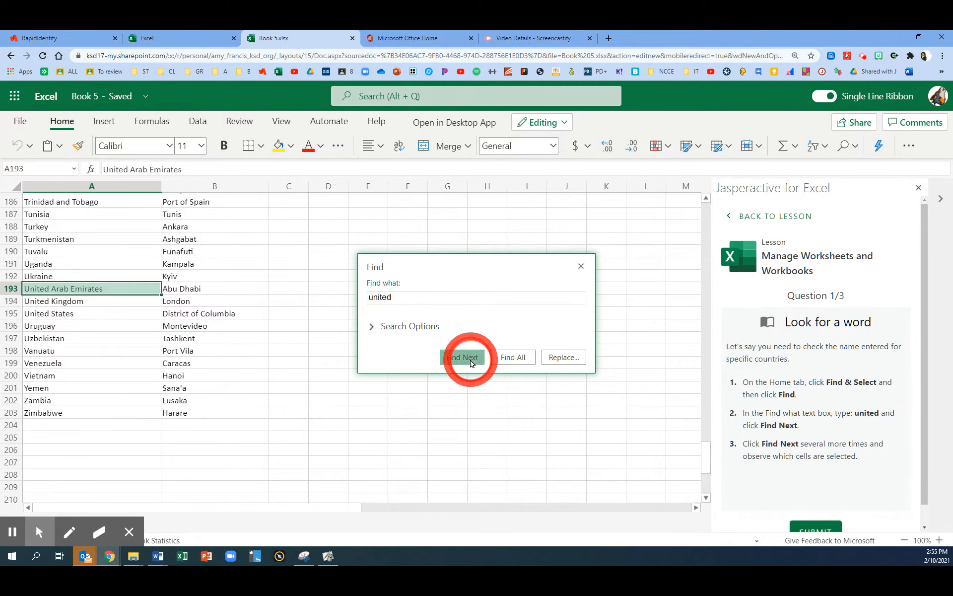
left_click(462, 357)
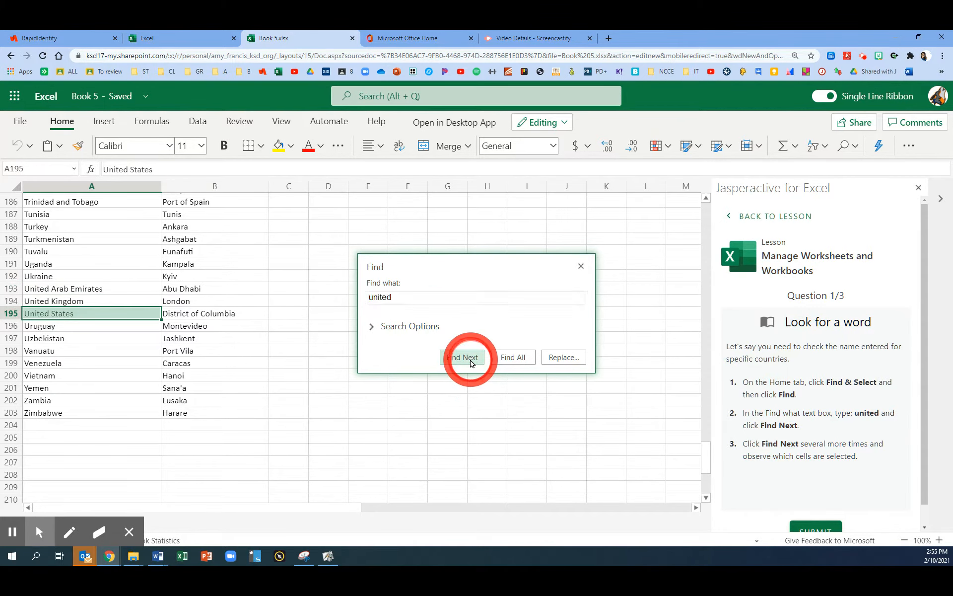
left_click(463, 357)
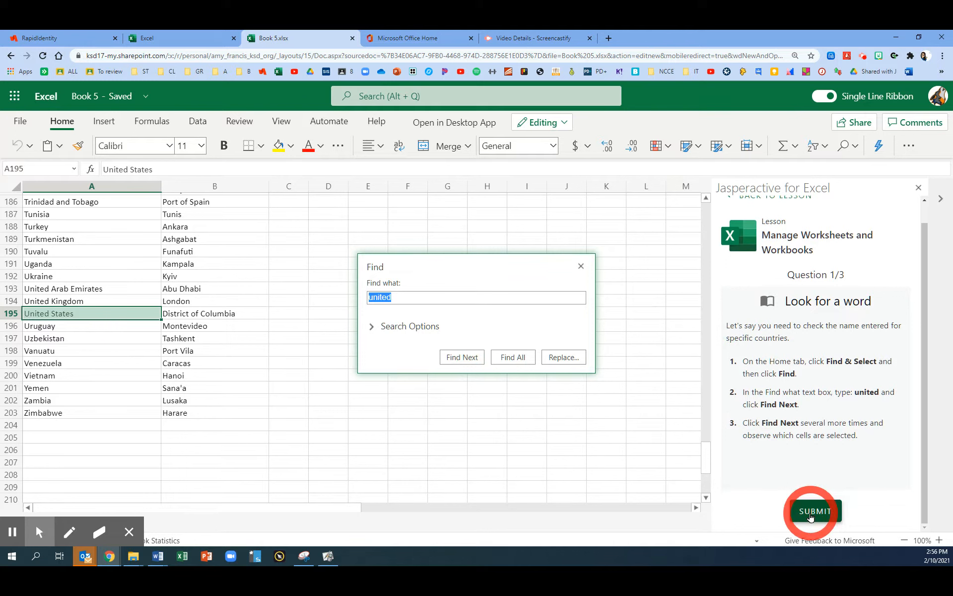
Submit question 1 and read the question 2/3 instructions on different find options.
left_click(814, 511)
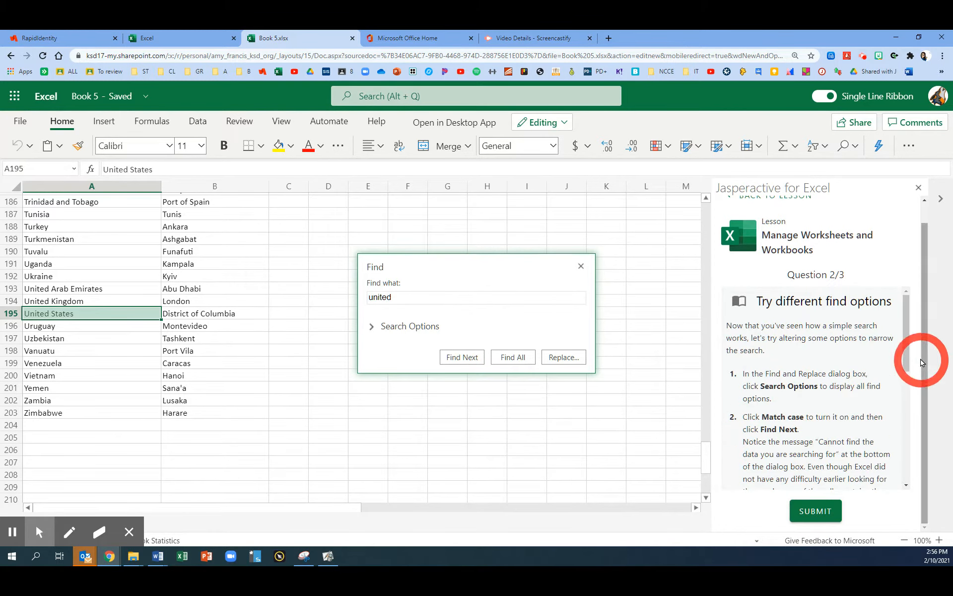
scroll("down", 3)
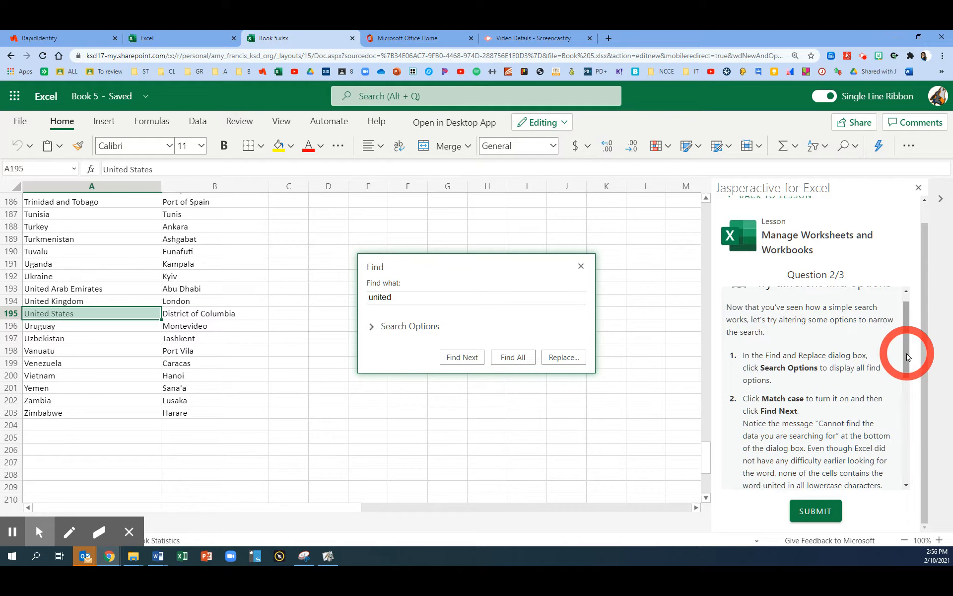
scroll("down", 3)
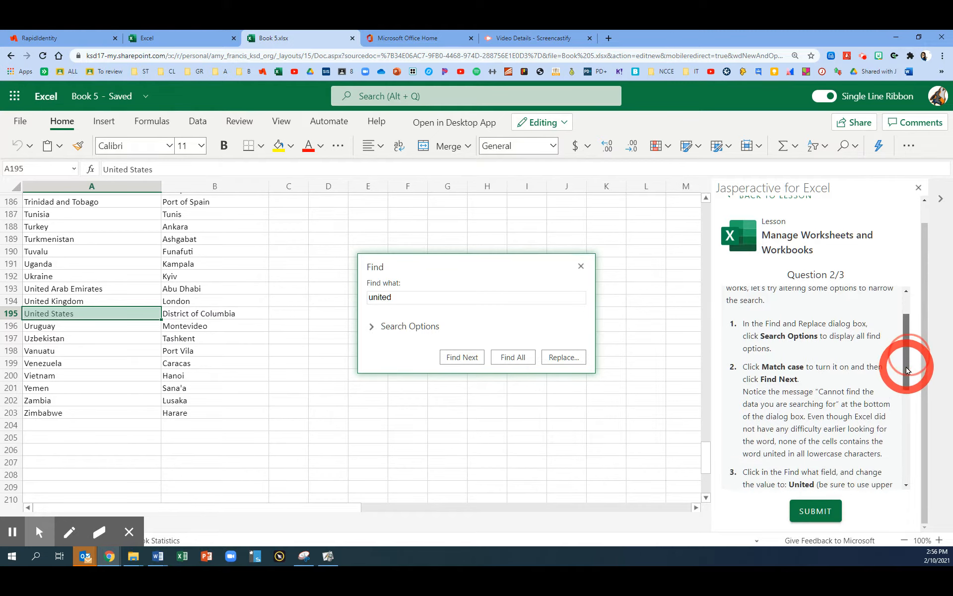
scroll("down", 3)
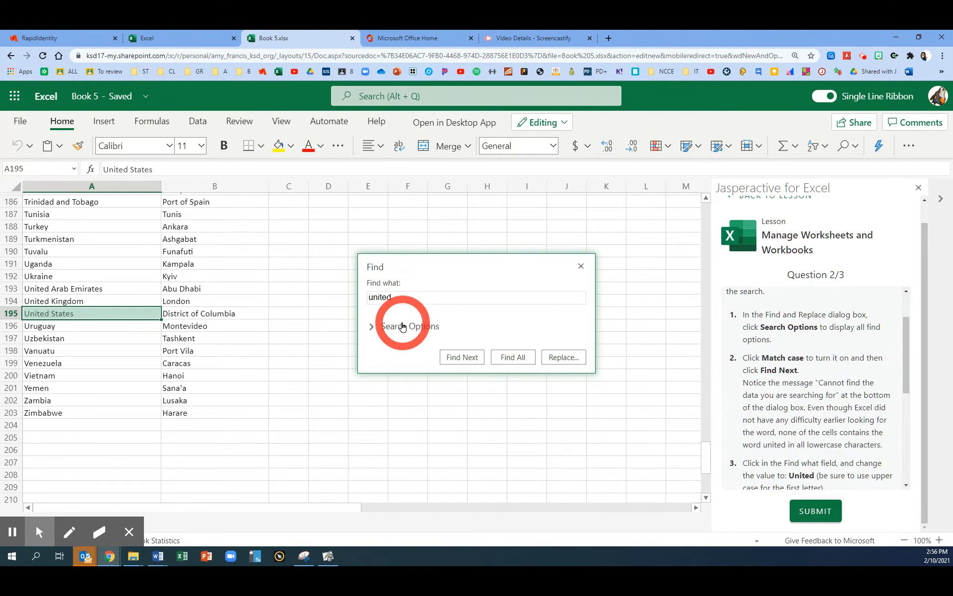
Turn on Match case and search 'united' again, which finds no data.
left_click(409, 326)
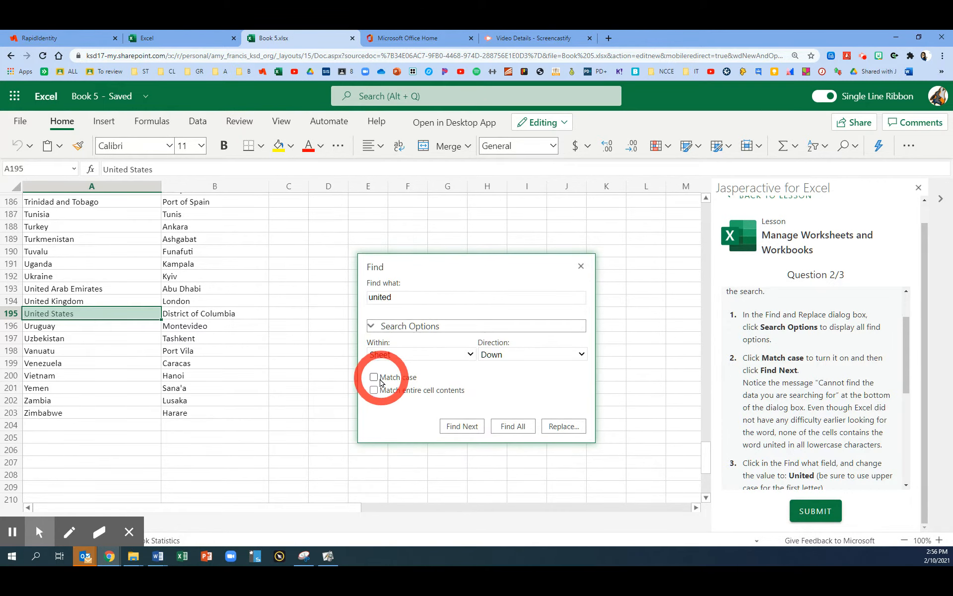
left_click(373, 377)
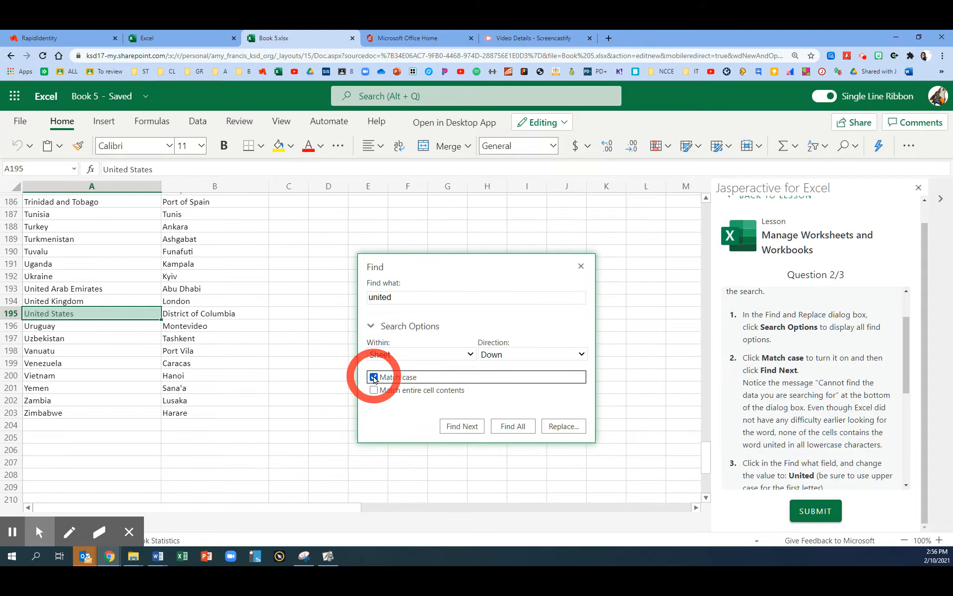
left_click(461, 425)
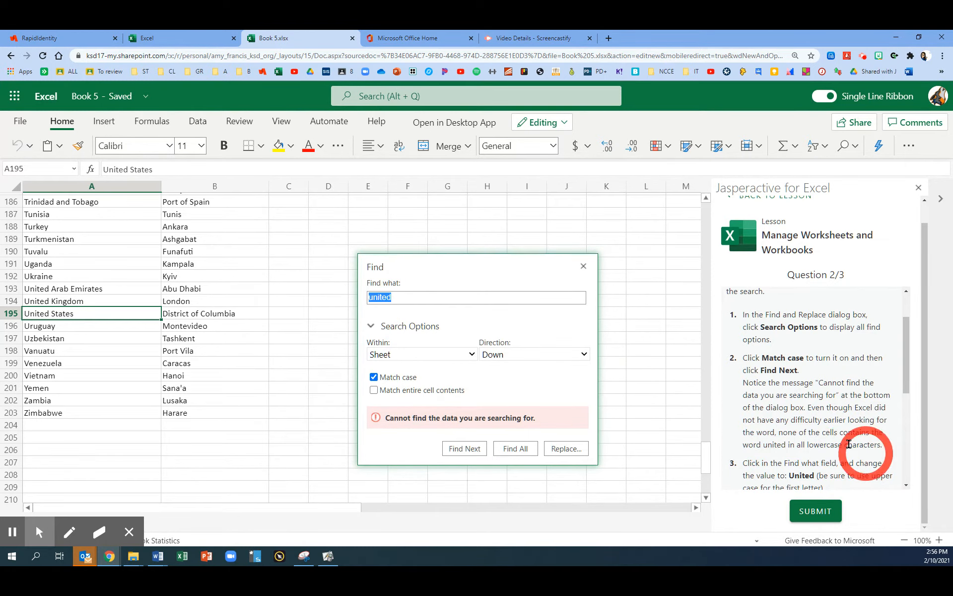
Search case-sensitively for 'United', stepping through United Arab Emirates, United Kingdom and United States.
left_click(389, 297)
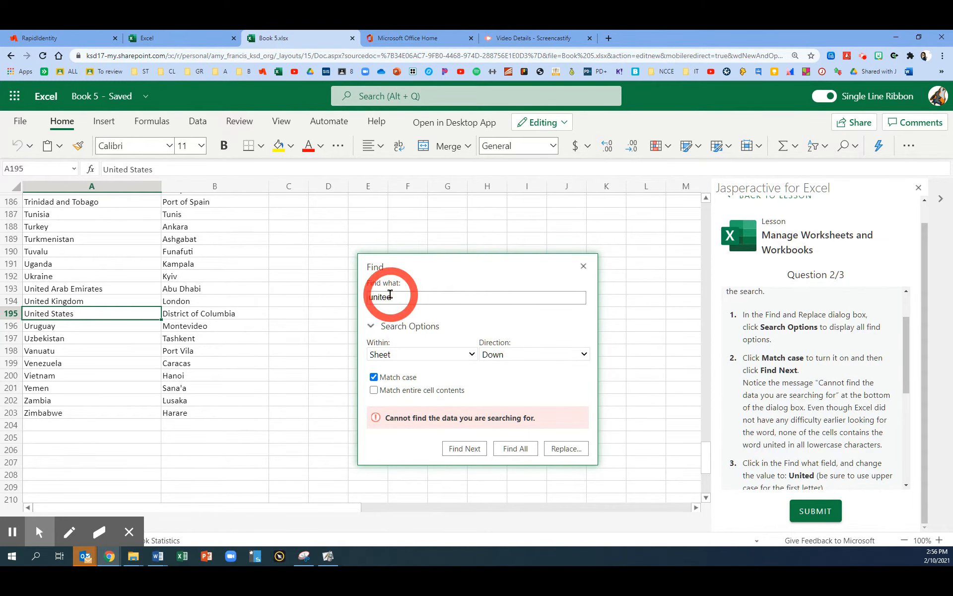
type("United")
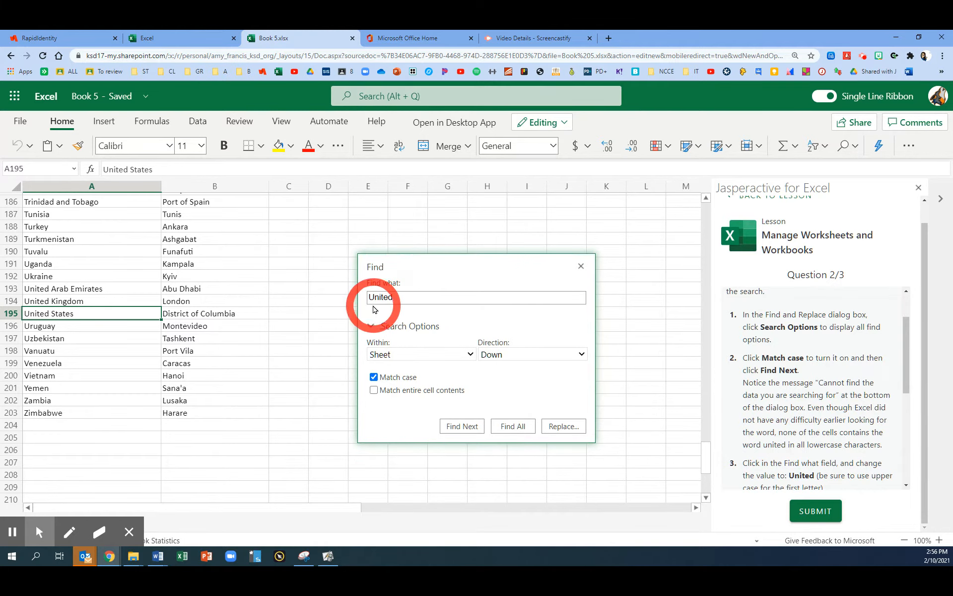
left_click(460, 426)
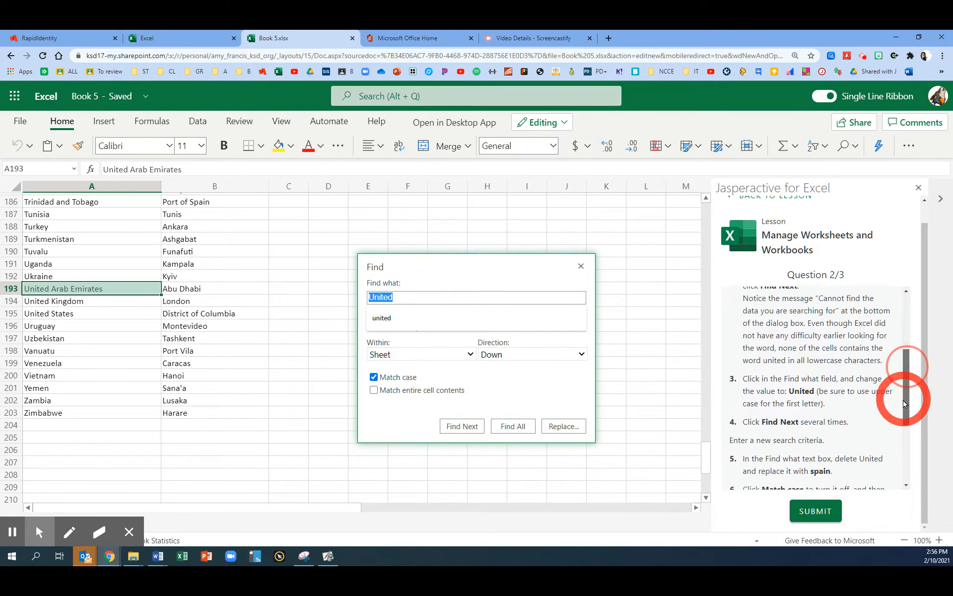
scroll("down", 3)
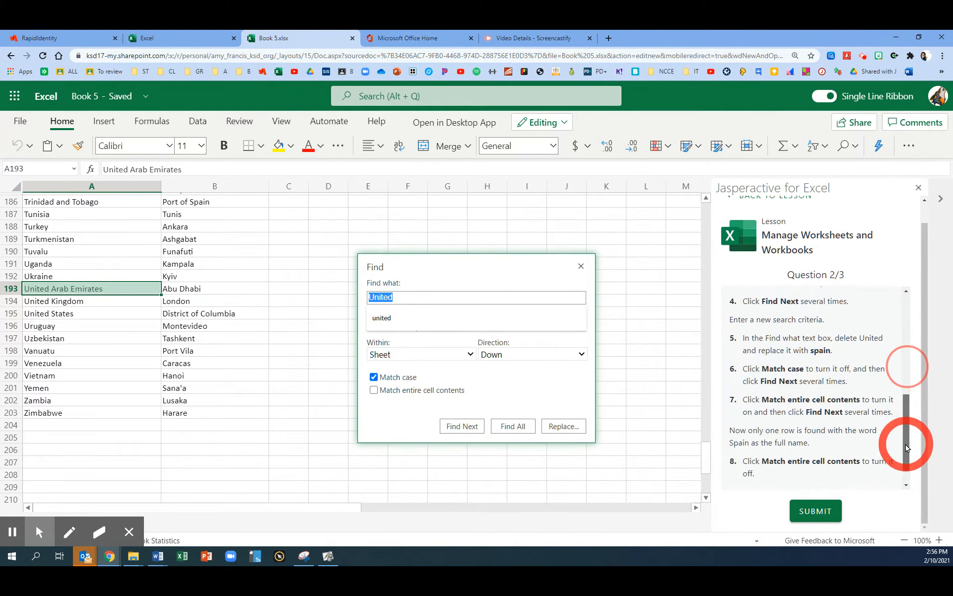
left_click(460, 425)
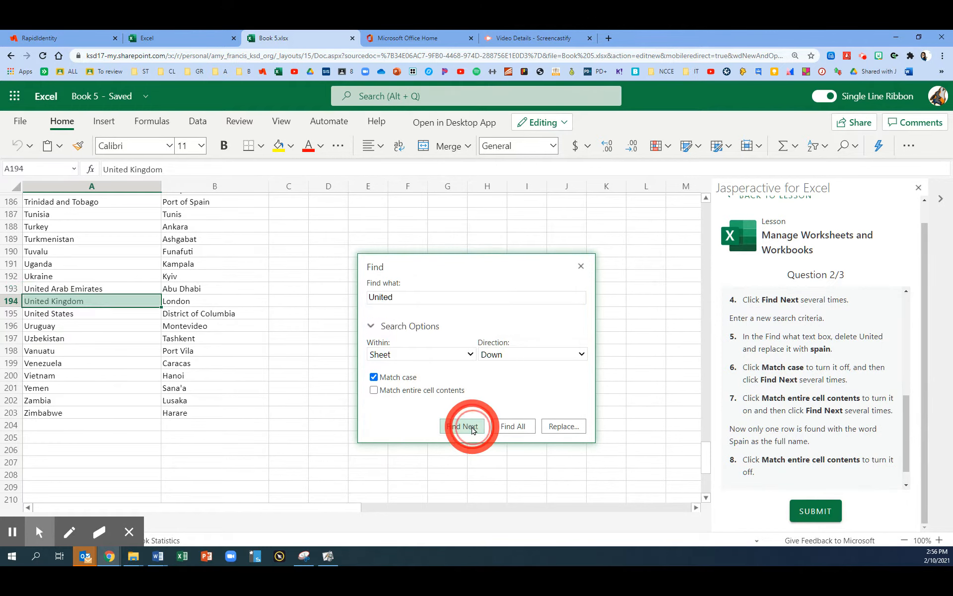
left_click(461, 426)
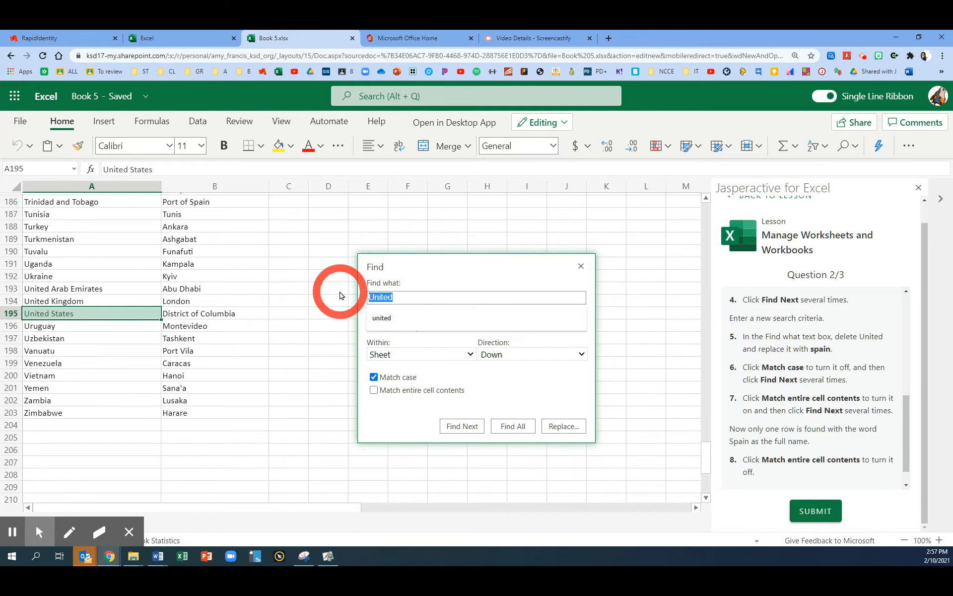
Search 'spain' with Match case off, landing on Port of Spain.
type("spain")
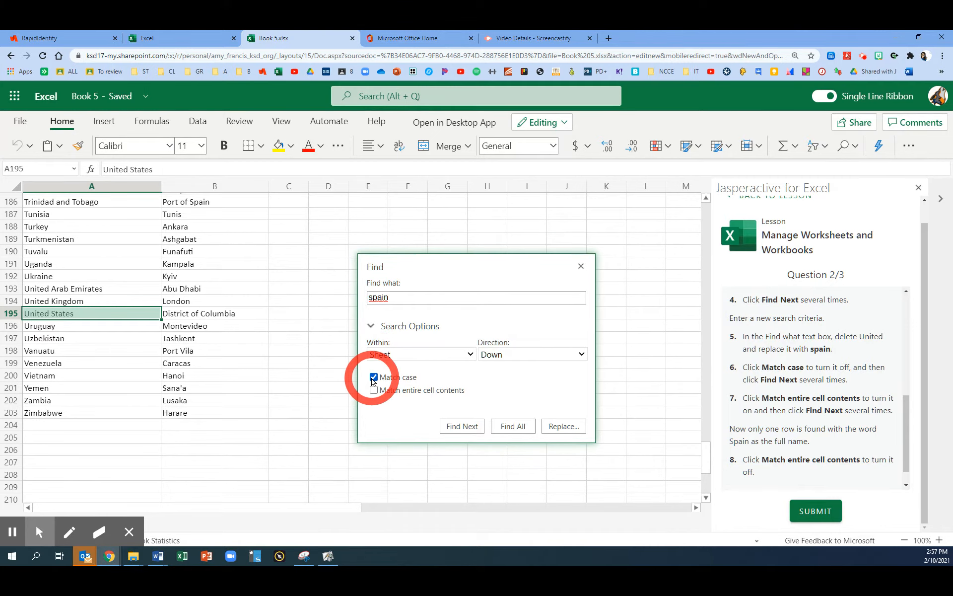
left_click(374, 377)
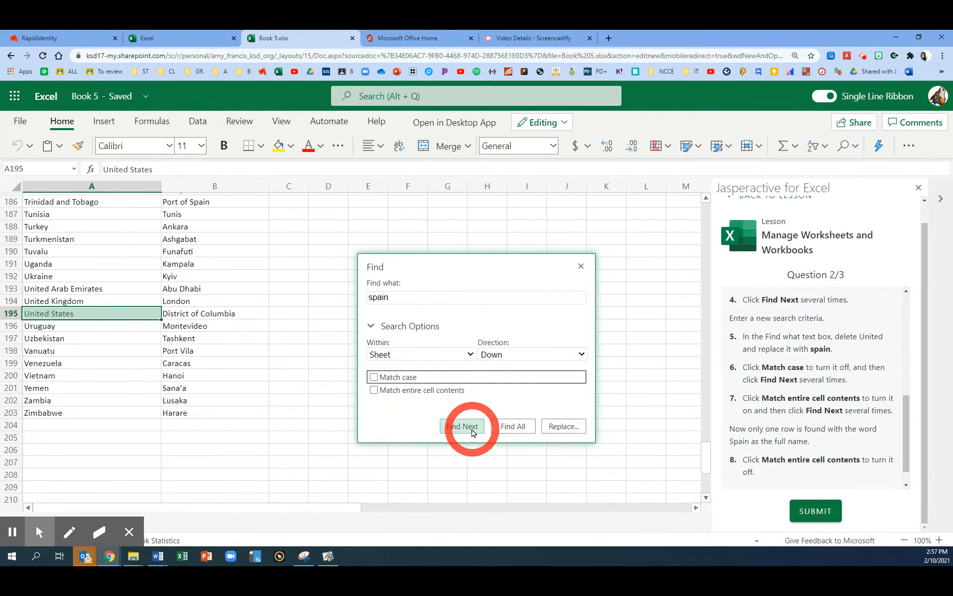
left_click(462, 426)
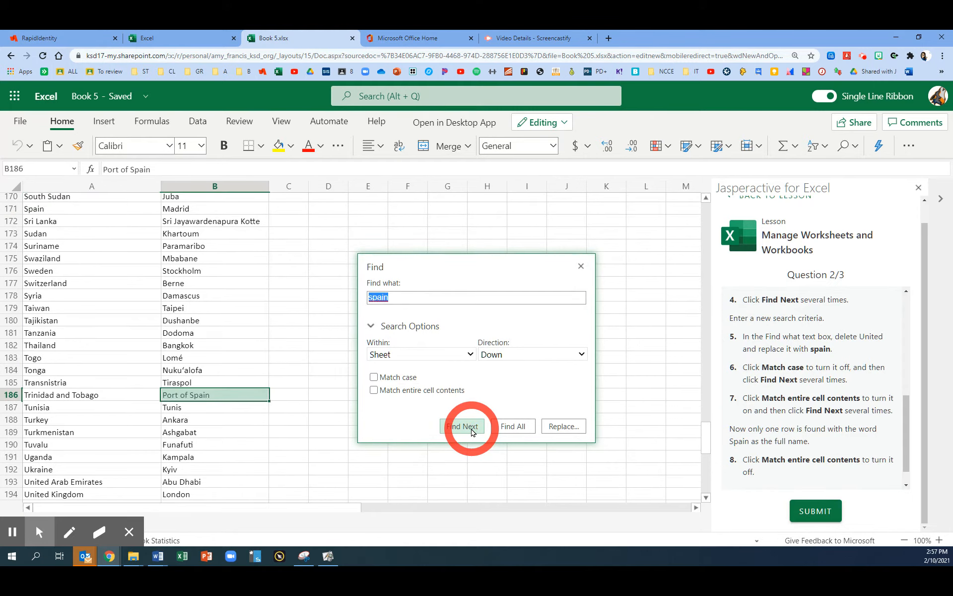
left_click(463, 425)
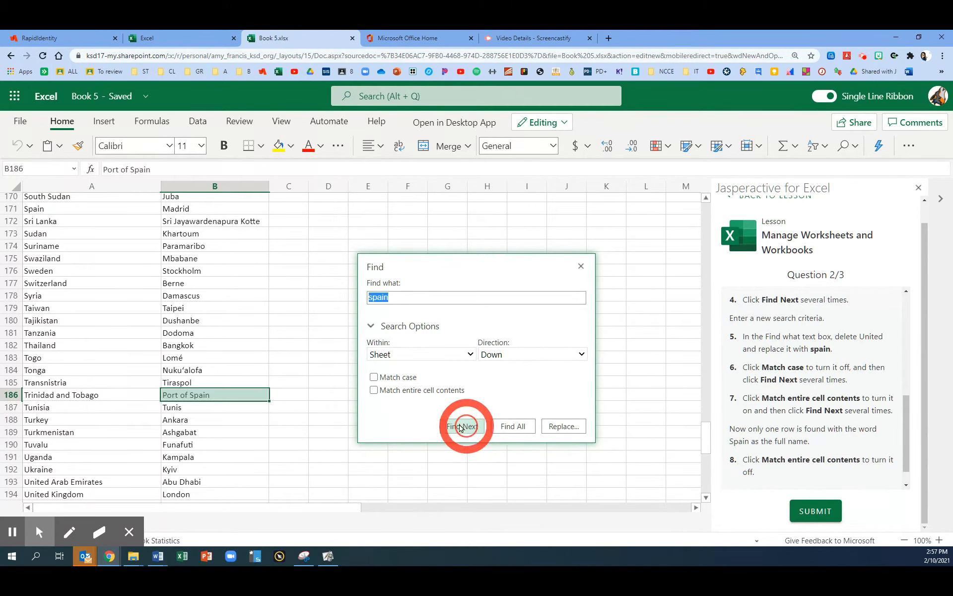
left_click(461, 425)
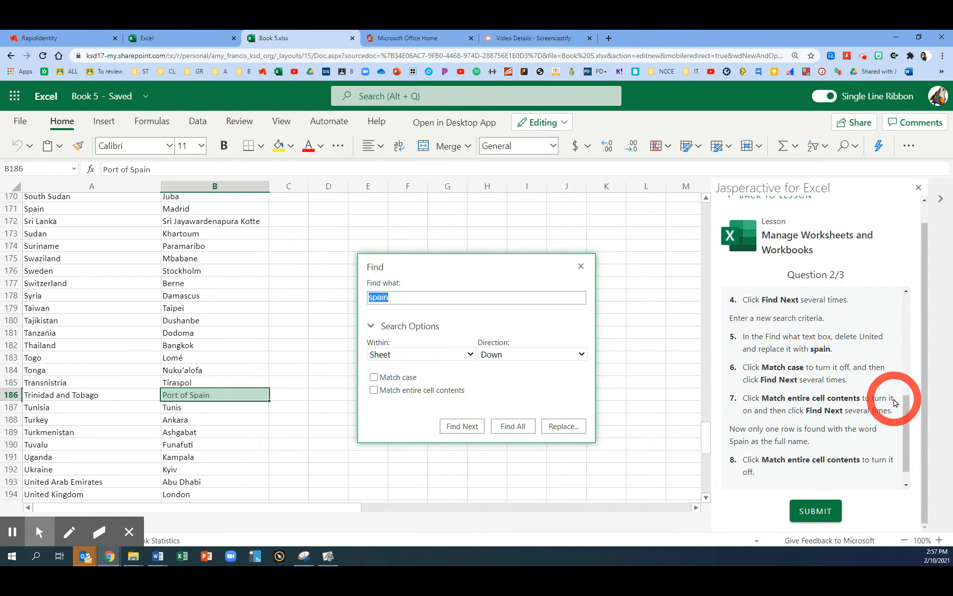
Turn on Match entire cell contents so searching 'spain' finds only the Spain cell.
scroll("down", 3)
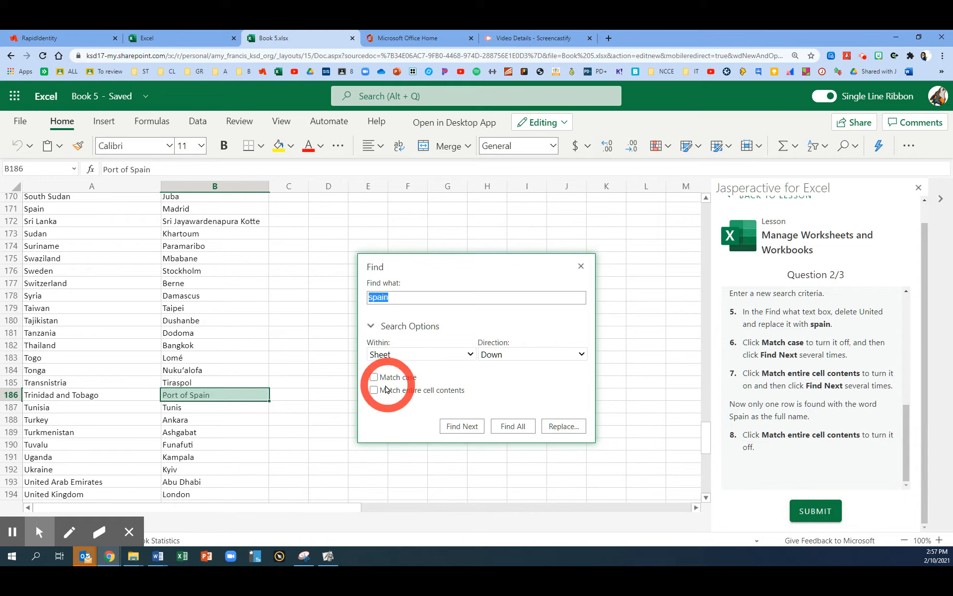
left_click(374, 389)
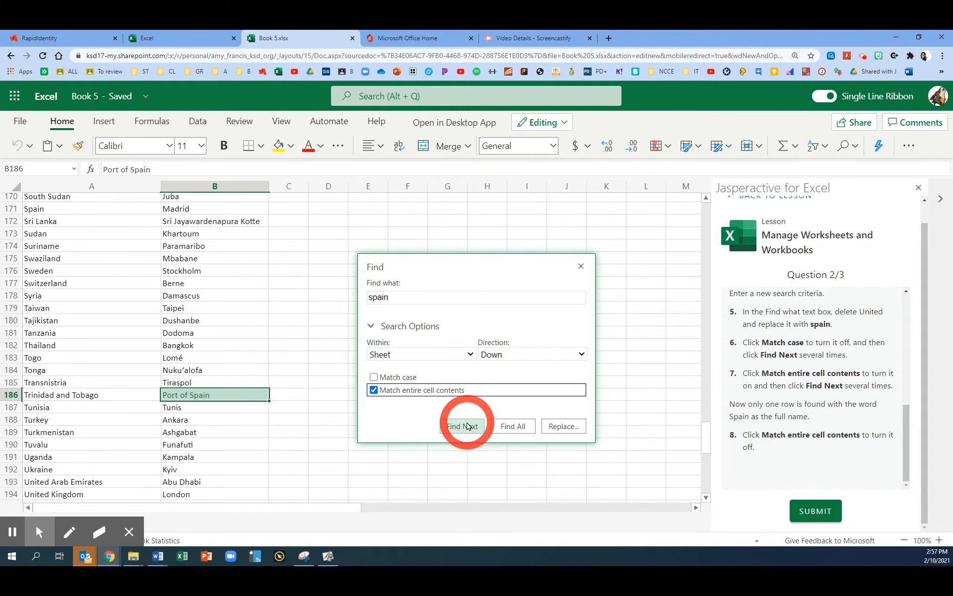
left_click(461, 425)
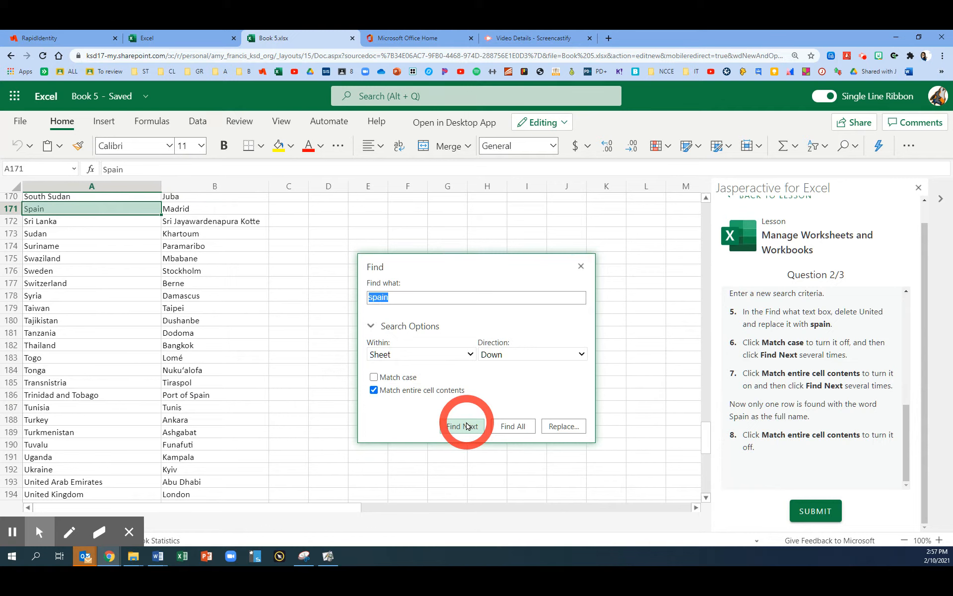
left_click(461, 425)
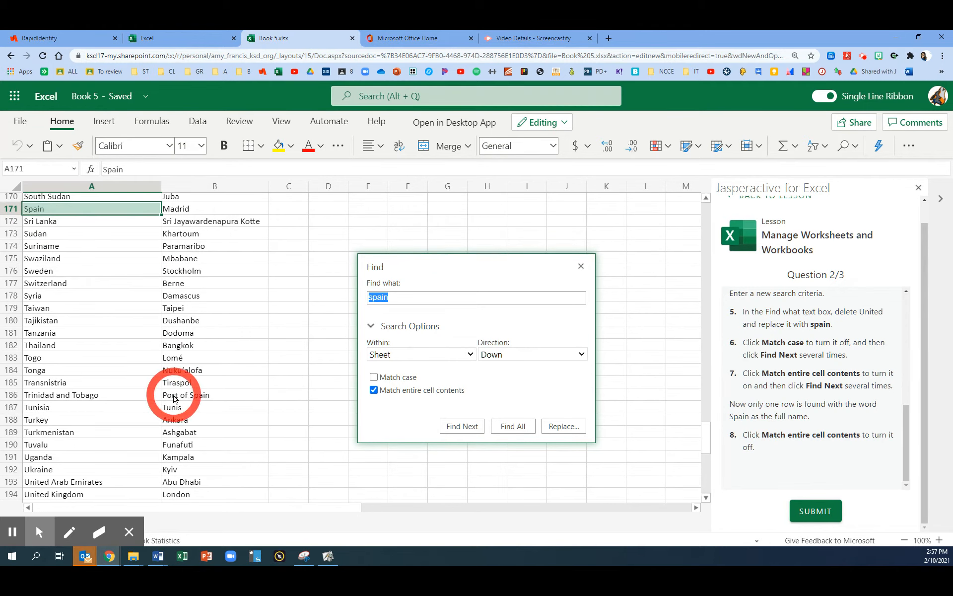
mouse_move(896, 336)
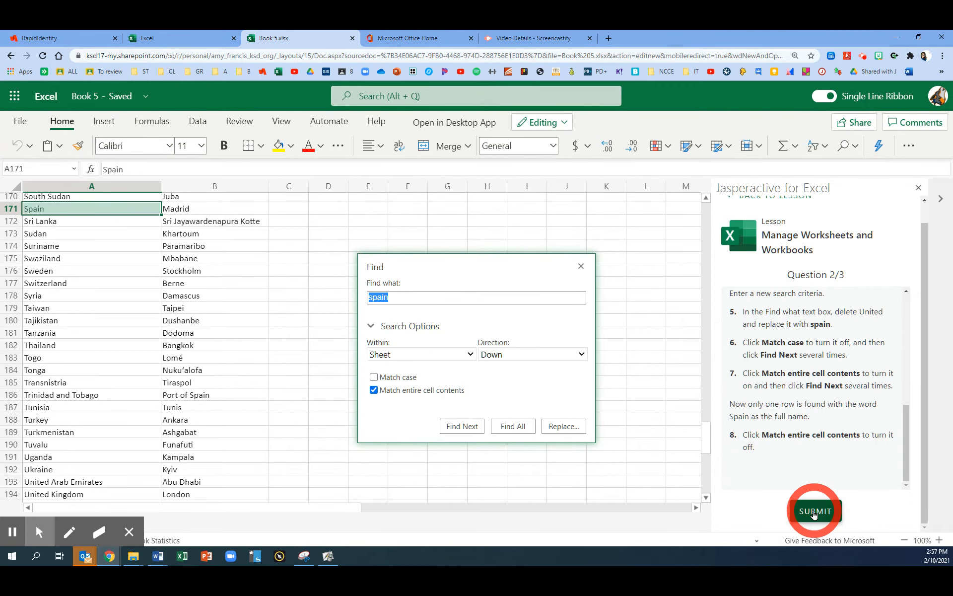
Submit question 2, then find 'x' through Luxembourg, Mexico and Mexico City.
left_click(815, 511)
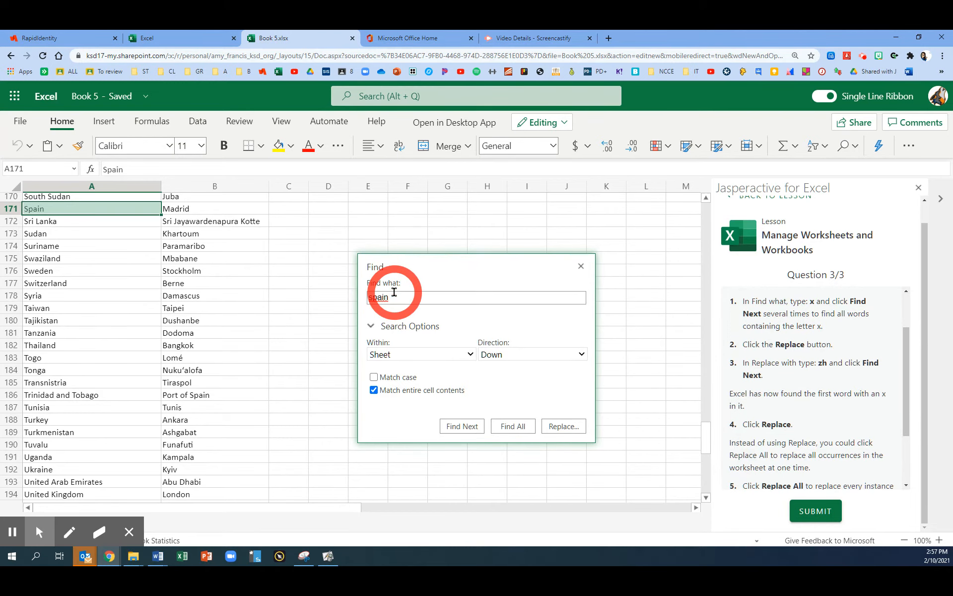
type("x")
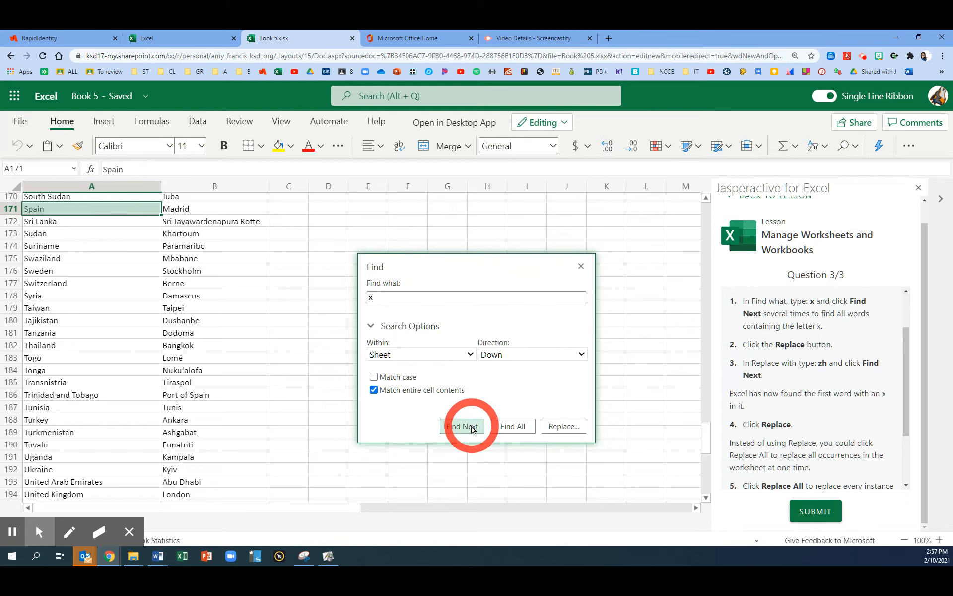
left_click(463, 425)
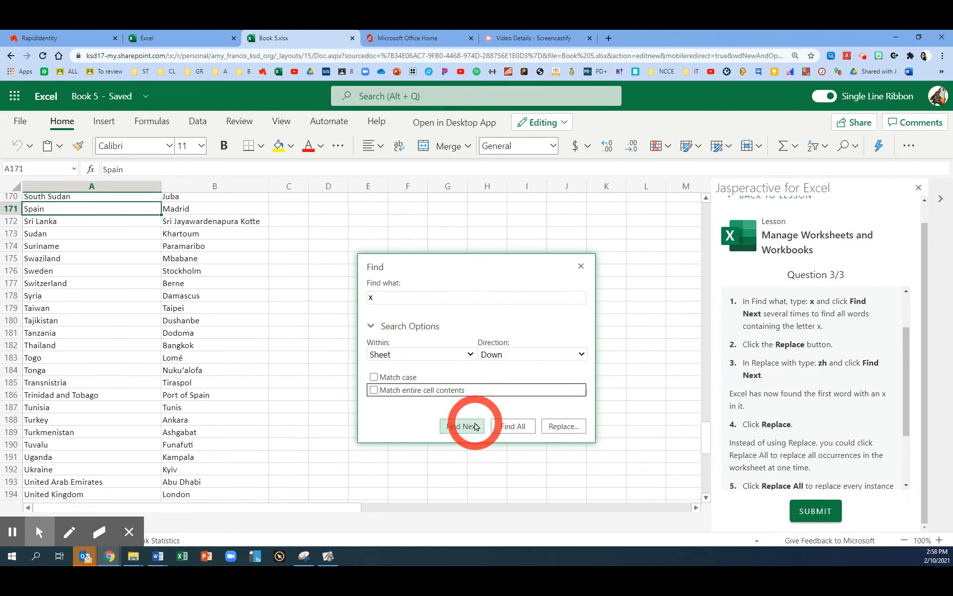
left_click(462, 425)
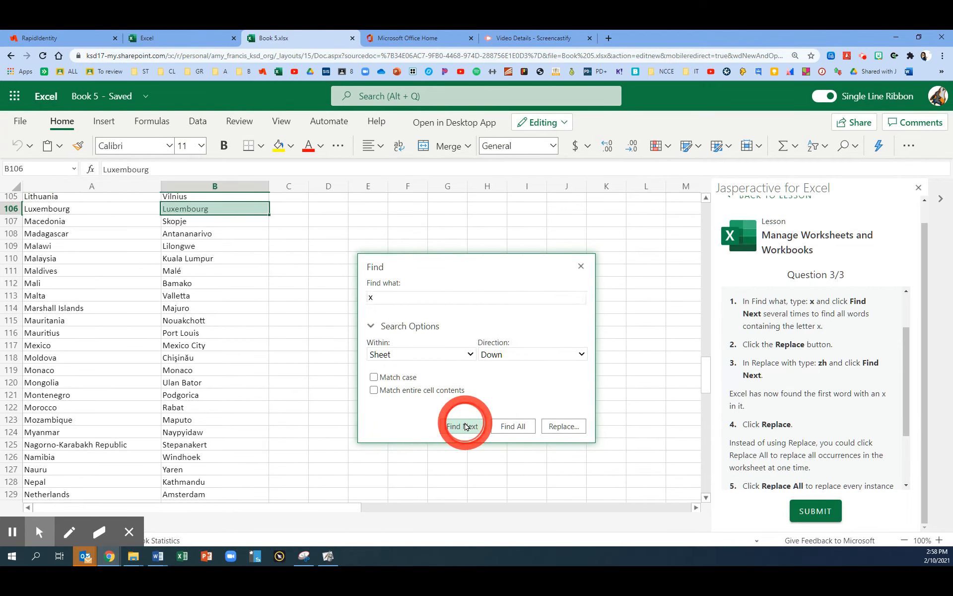
left_click(462, 426)
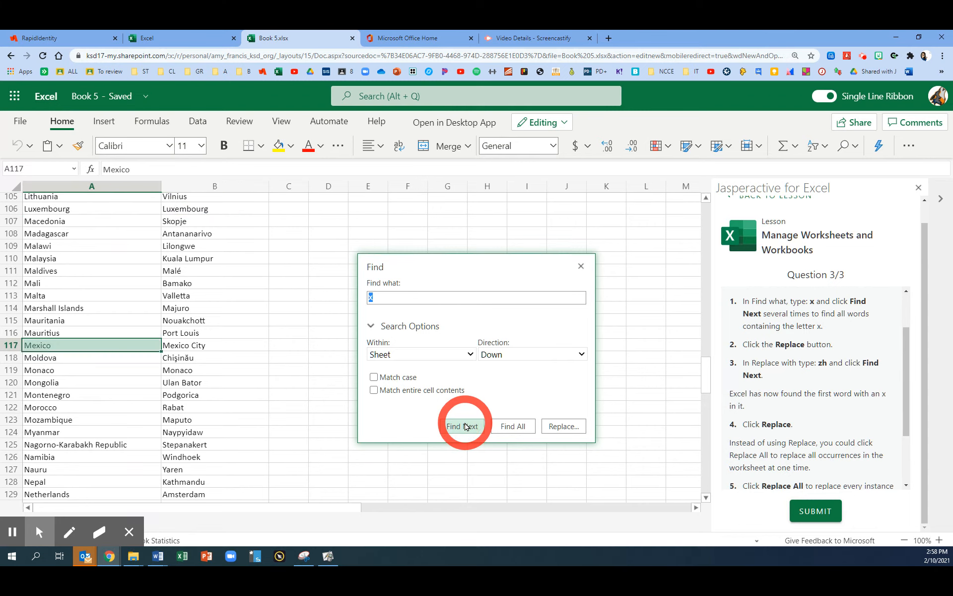
left_click(463, 426)
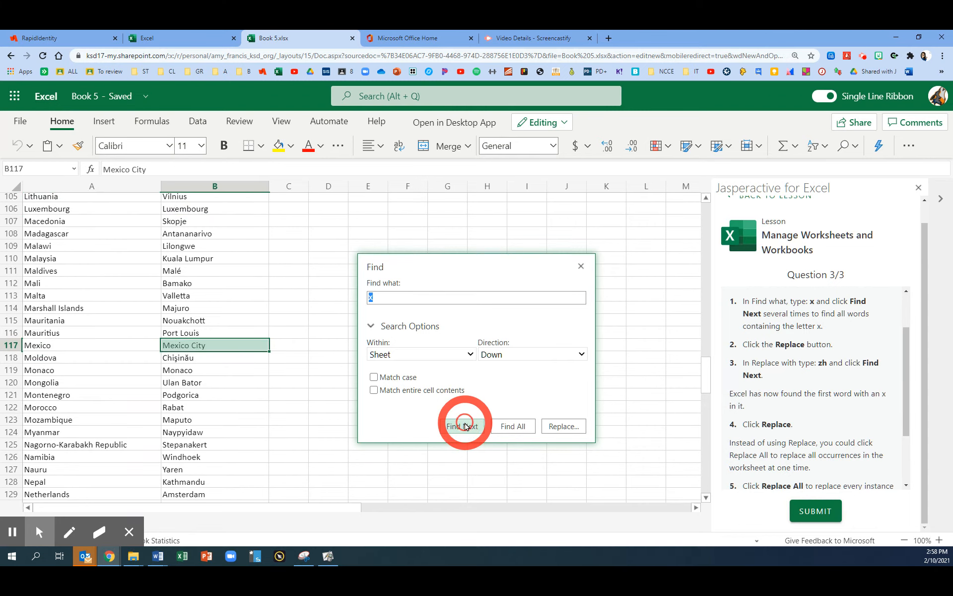
left_click(462, 425)
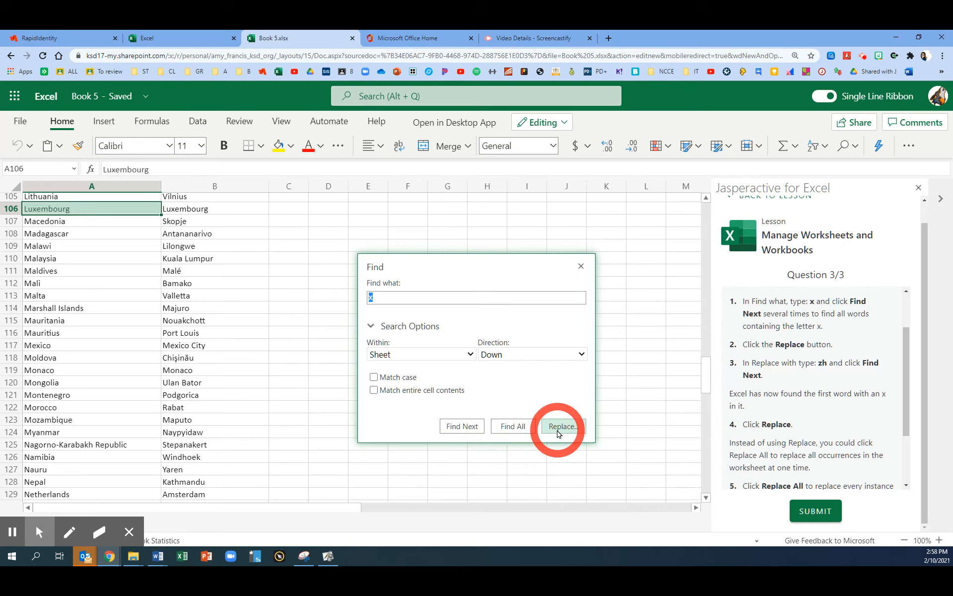
Enter zh as the replacement for x and find the first match in Luxembourg.
left_click(560, 425)
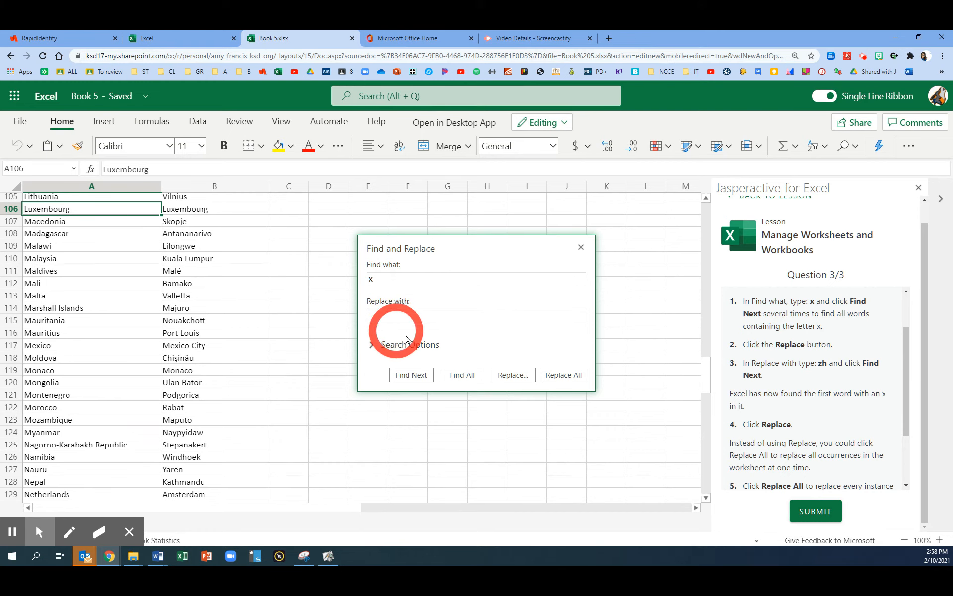
left_click(376, 320)
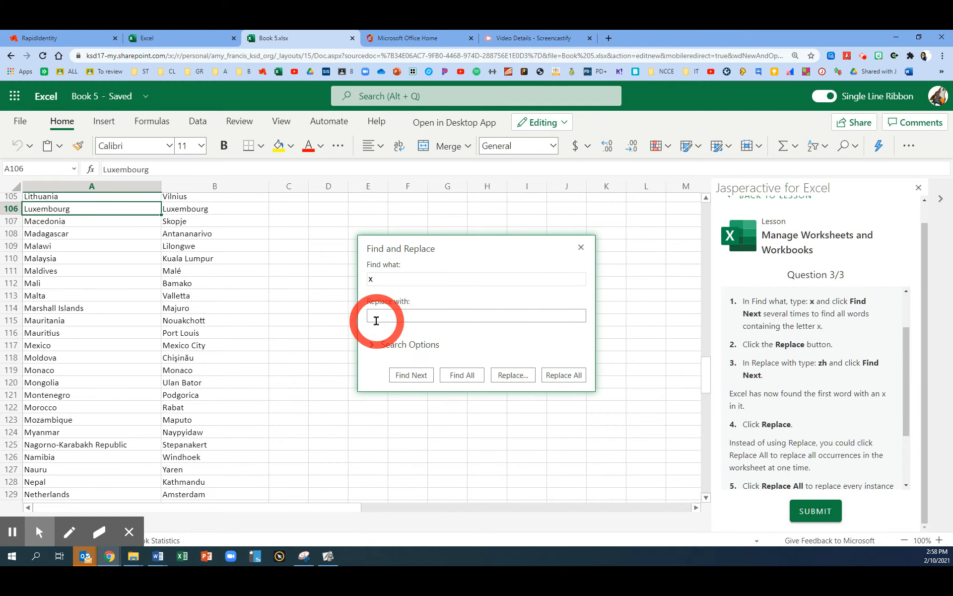
type("zh")
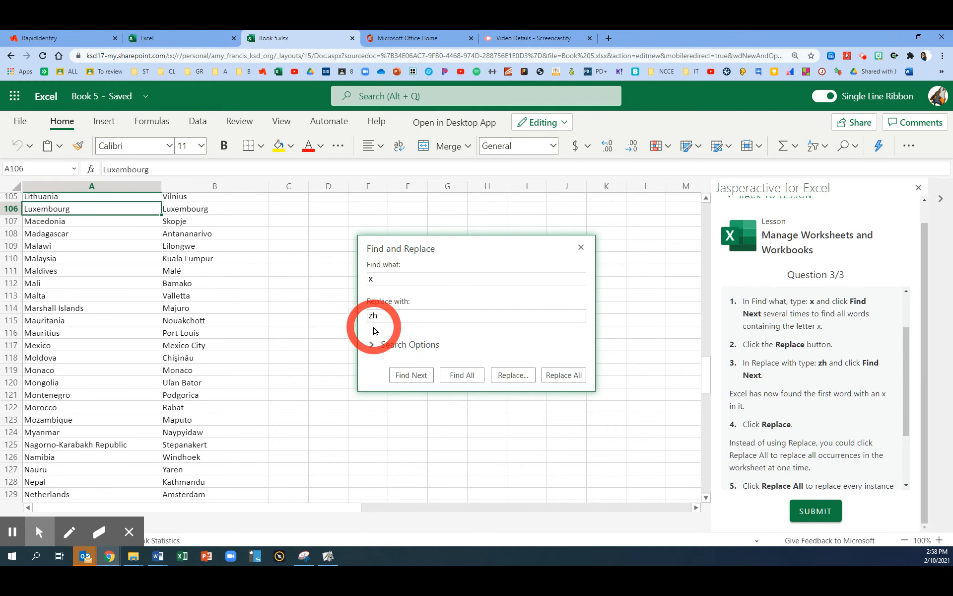
left_click(411, 375)
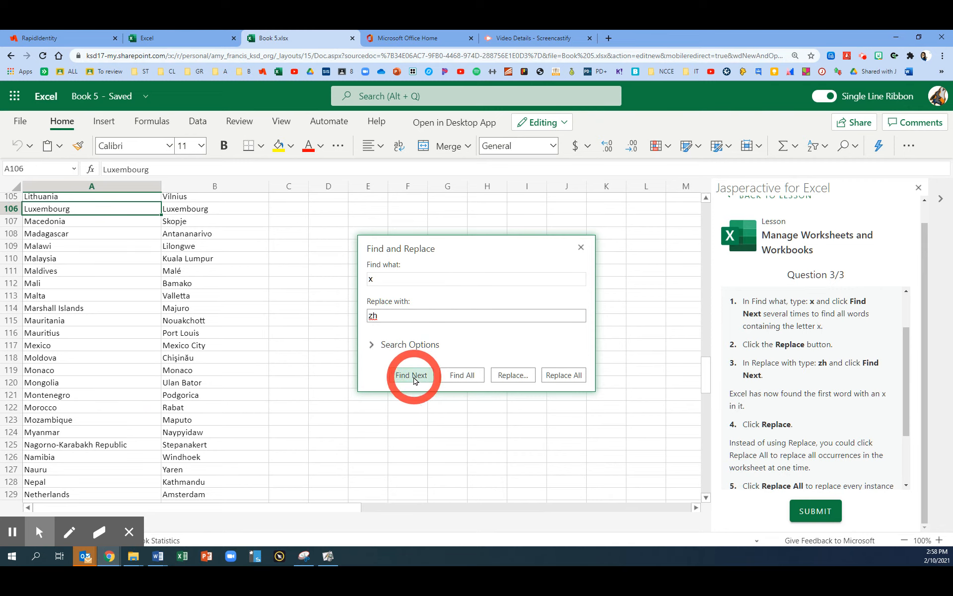
left_click(411, 376)
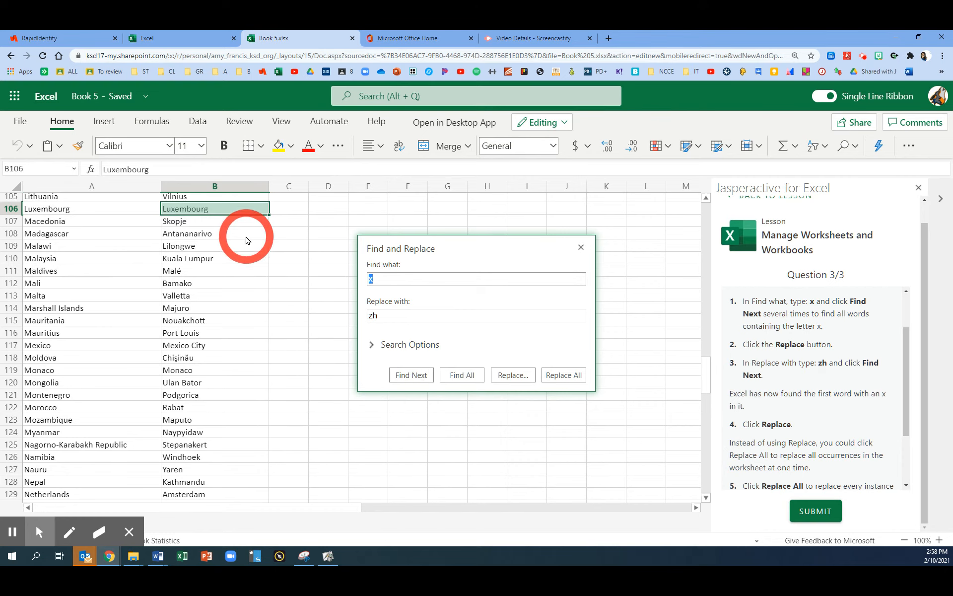
scroll("down", 3)
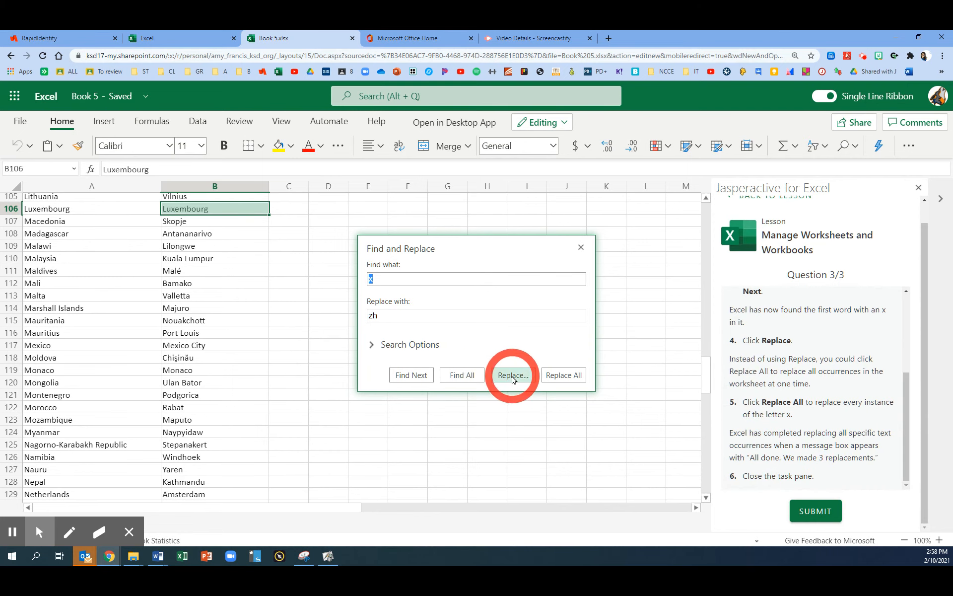
Replace x with zh in Luxembourg, then use Replace All for three replacements total.
left_click(511, 374)
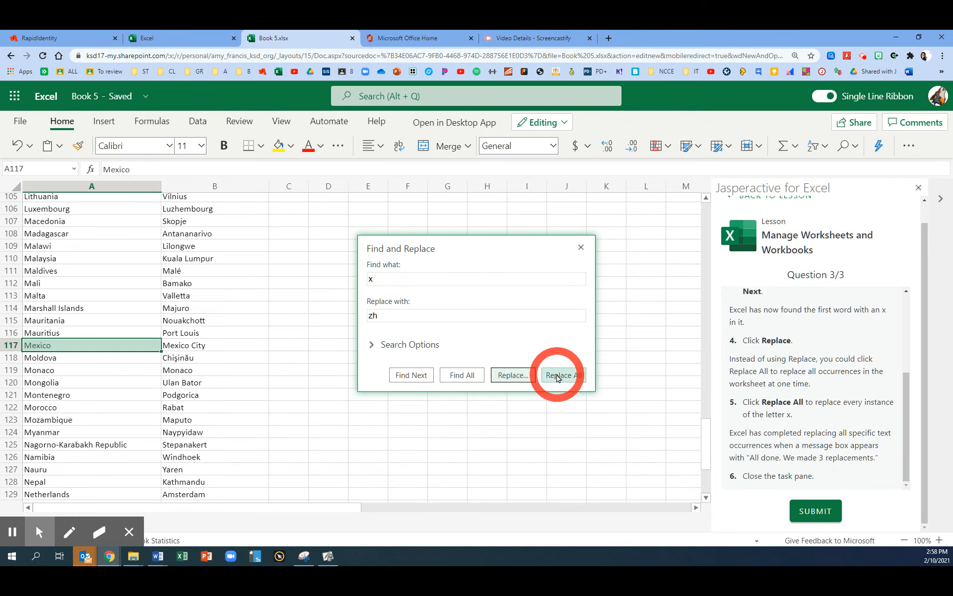
left_click(561, 375)
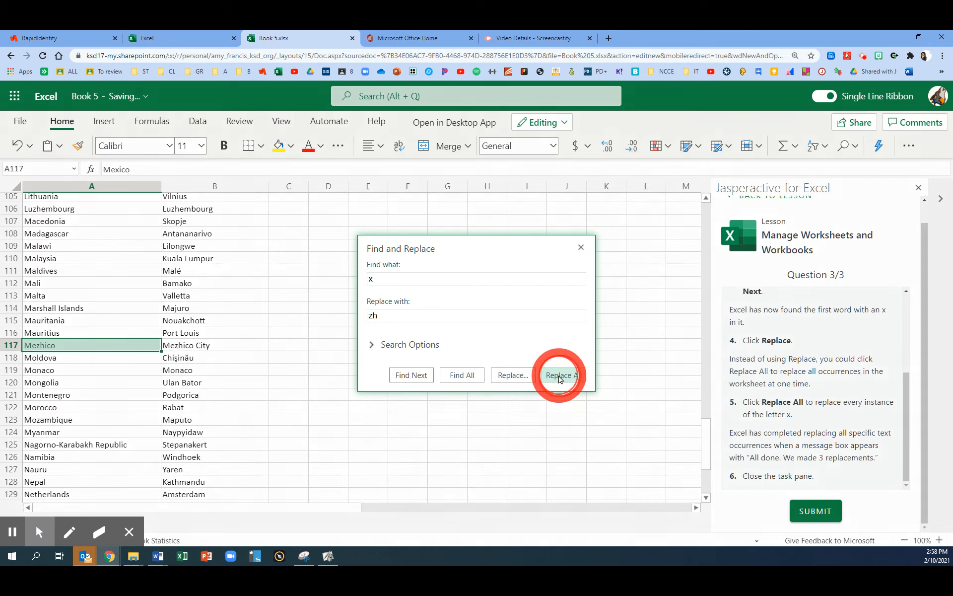
left_click(565, 374)
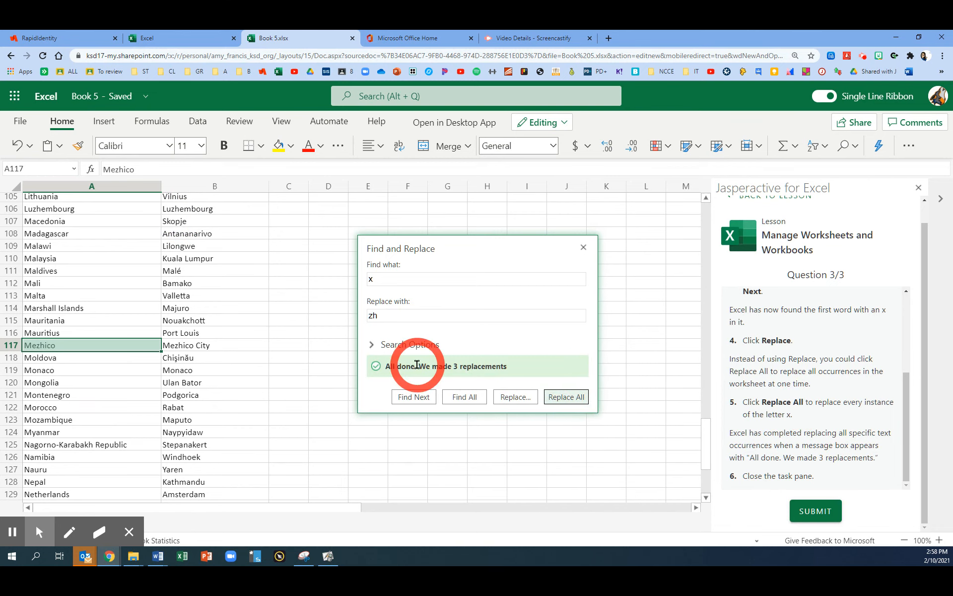
mouse_move(469, 379)
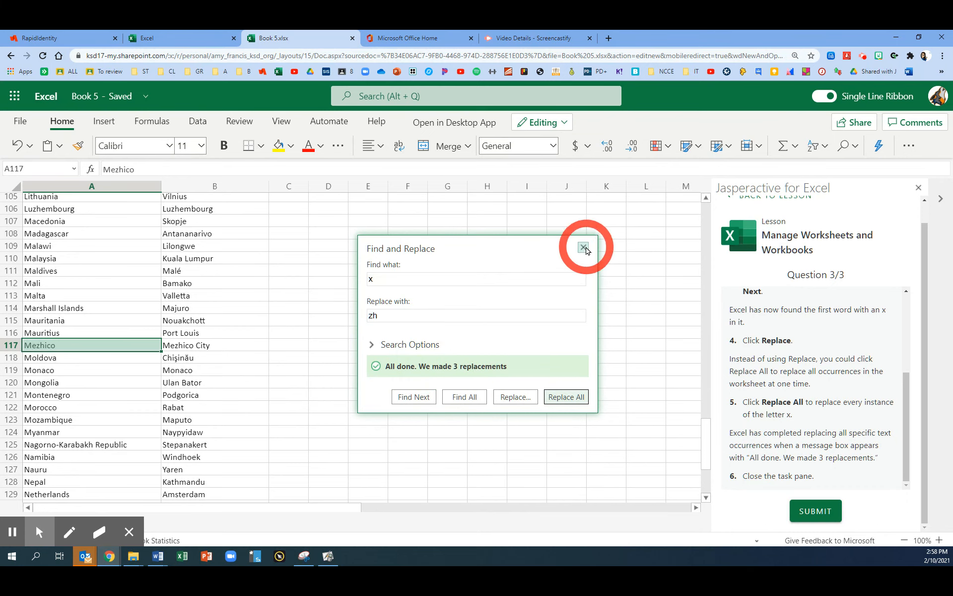
Close Find and Replace, submit for a 3/3 score, and finish the lesson.
left_click(583, 246)
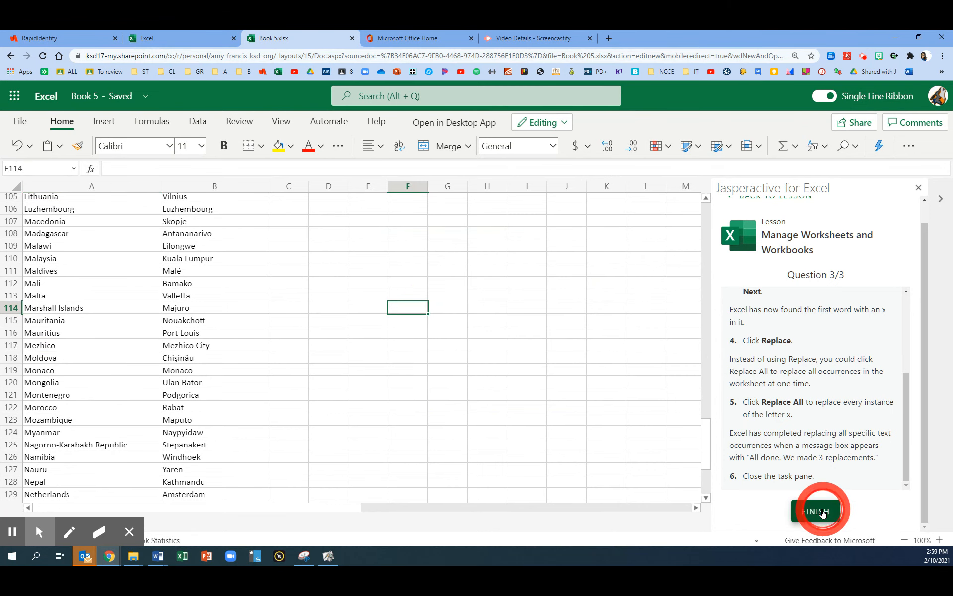
left_click(818, 509)
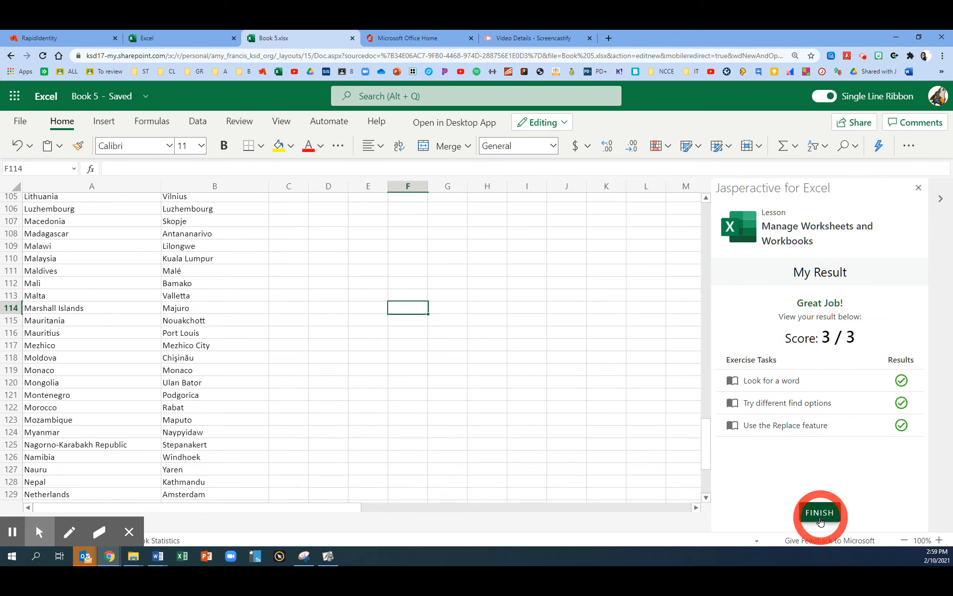
left_click(819, 512)
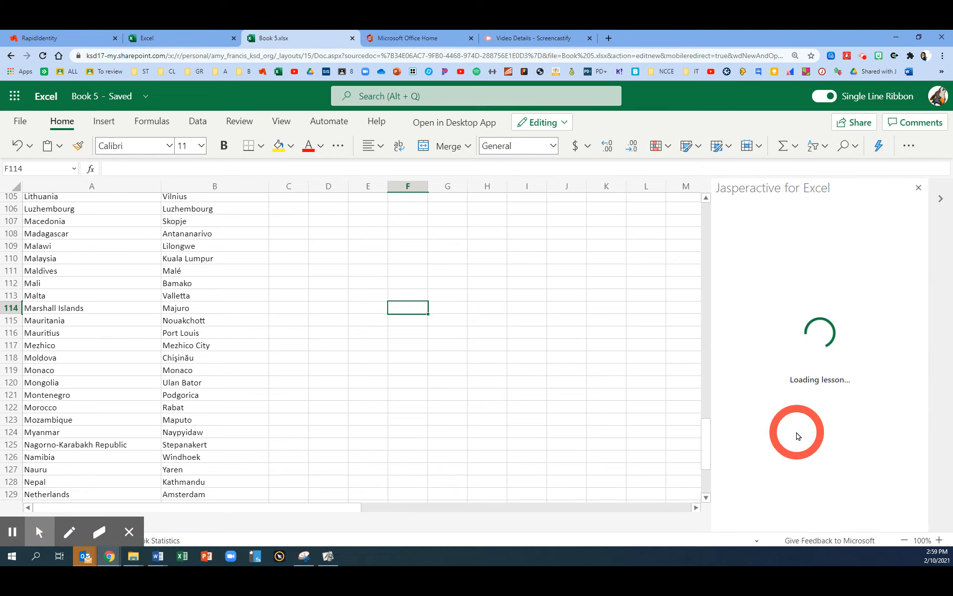